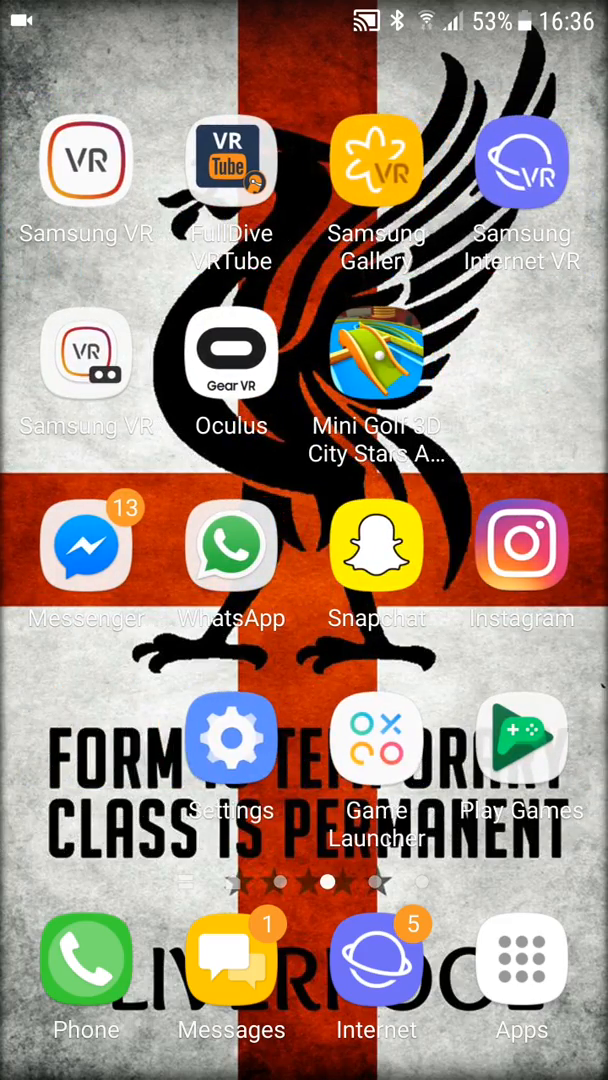
# - Browse the Play Store to reach the PixelLab - Text on pictures listing
pyautogui.hscroll(-3)
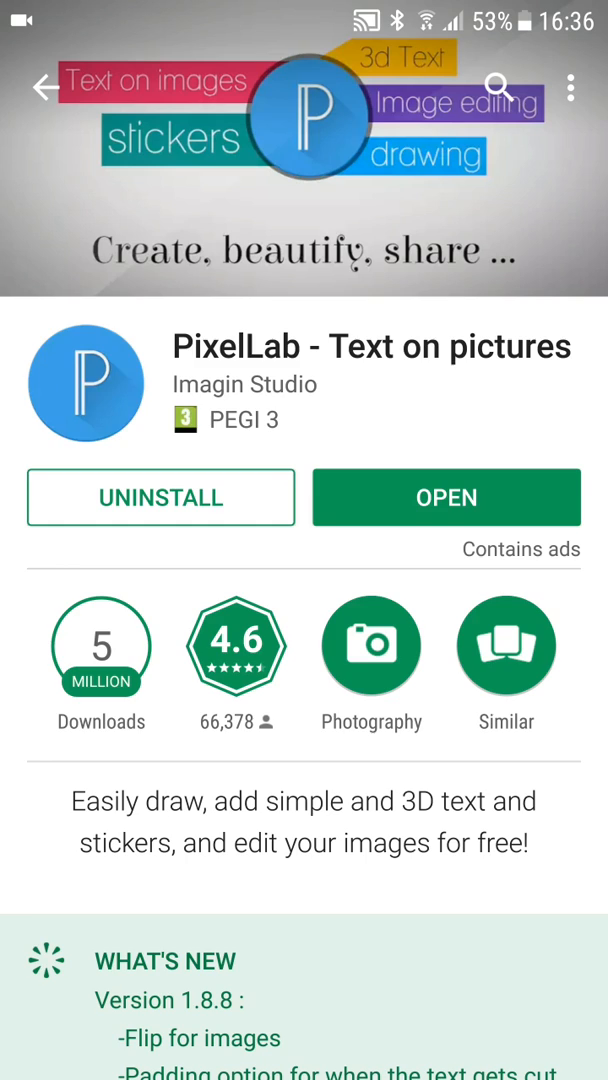
pyautogui.scroll(-3)
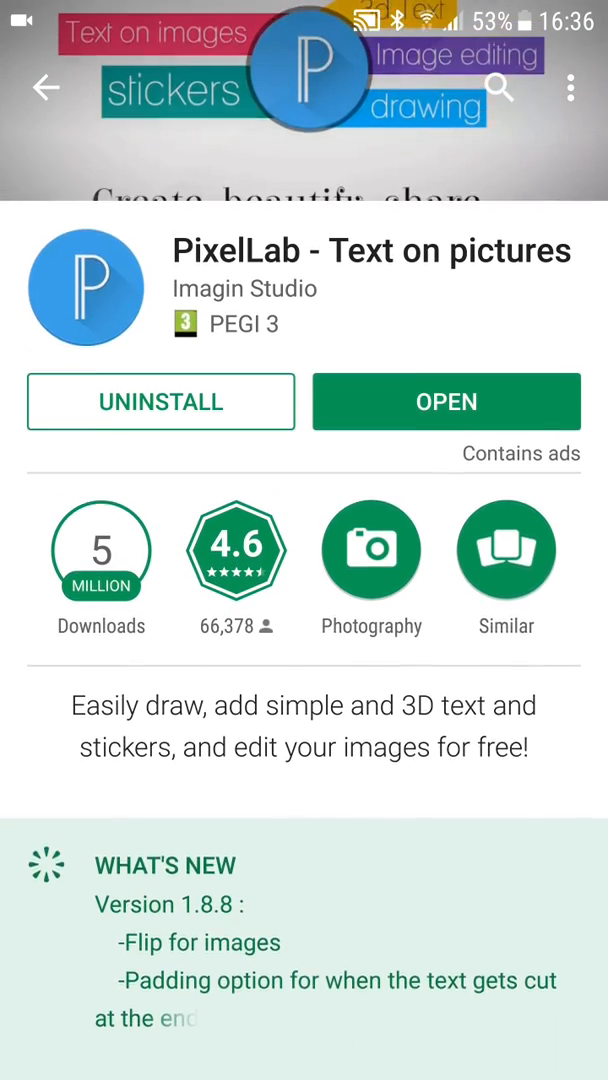
# - Launch PixelLab, browse the preset style thumbnails, and bring up the overflow menu
pyautogui.click(446, 401)
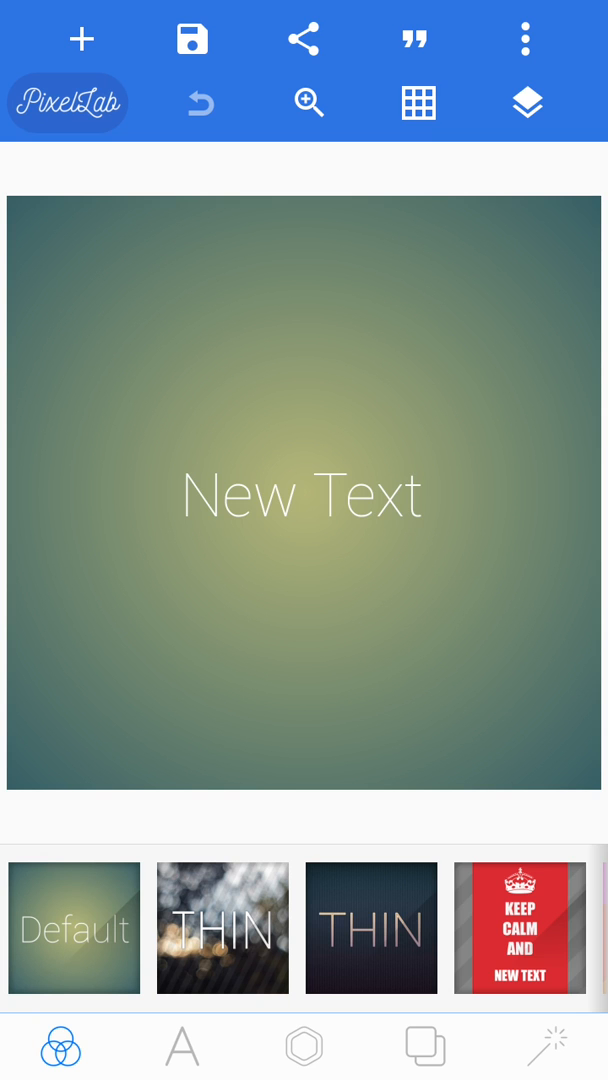
pyautogui.hscroll(-3)
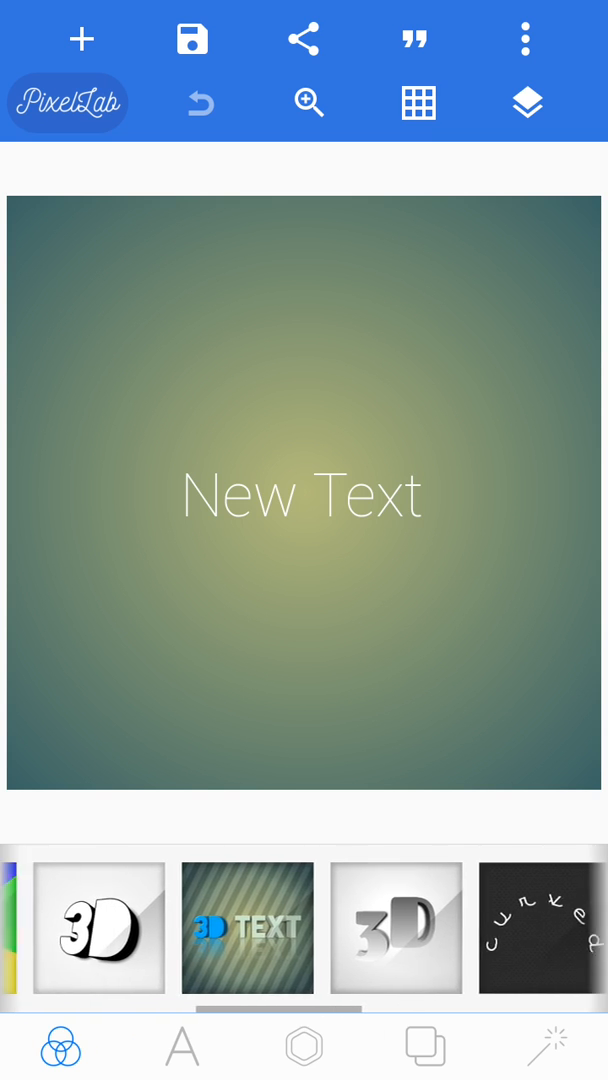
pyautogui.hscroll(-3)
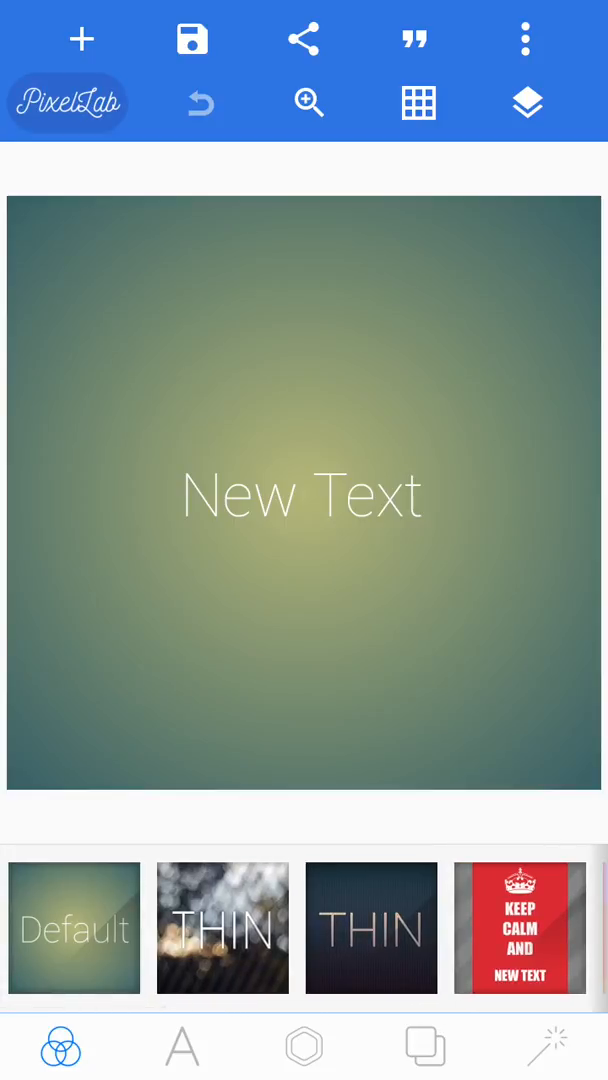
pyautogui.hscroll(-3)
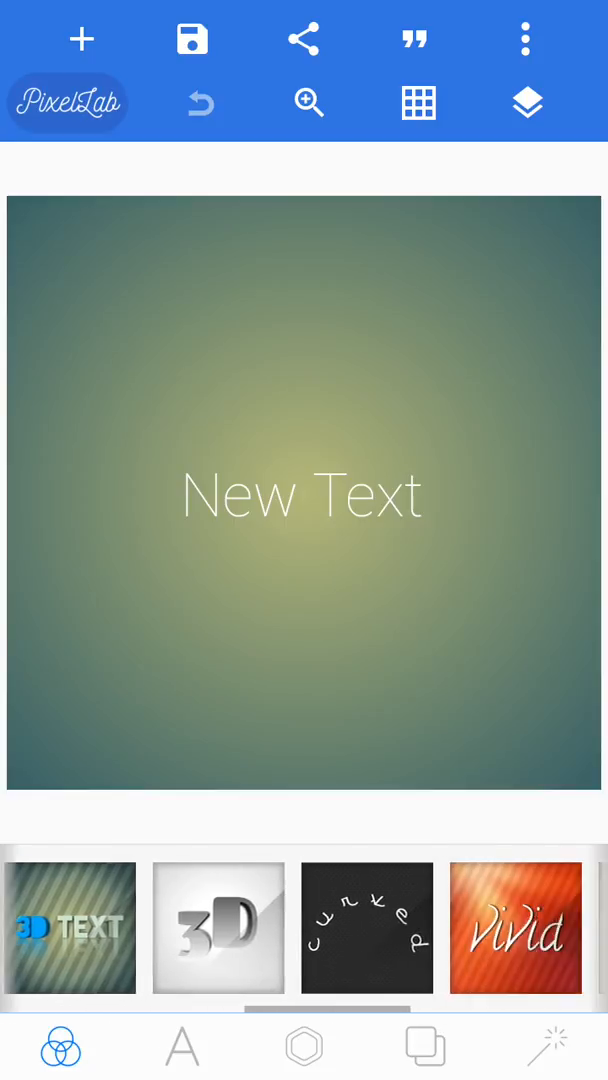
pyautogui.hscroll(-3)
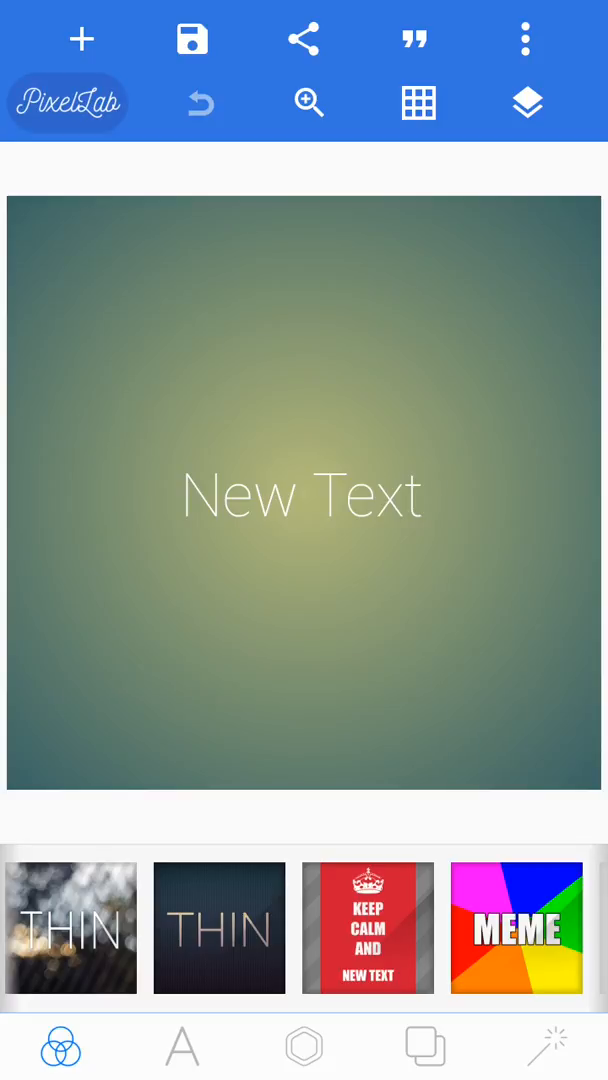
pyautogui.click(524, 39)
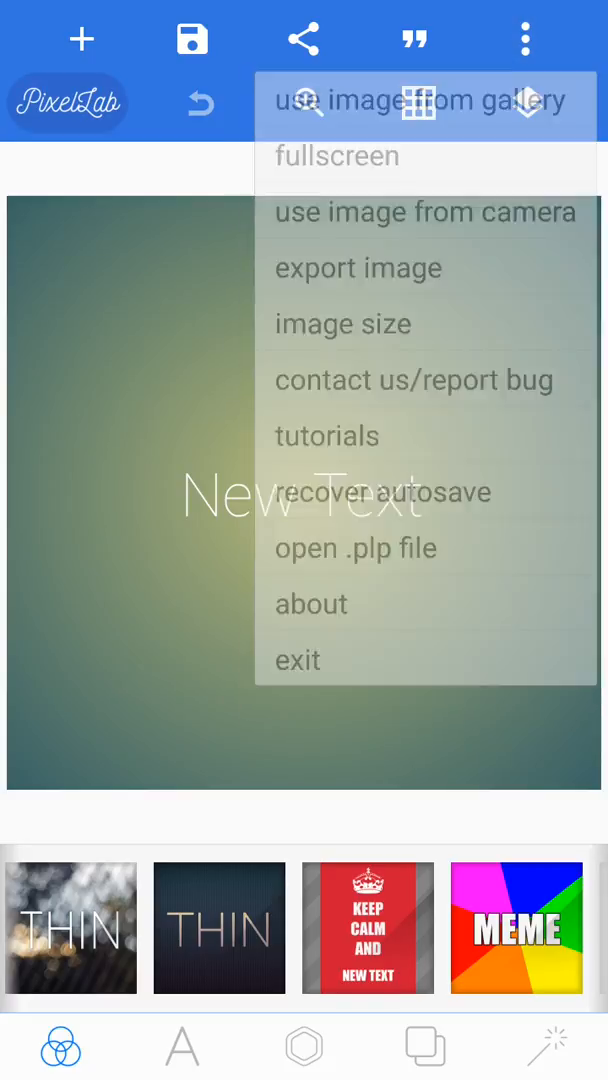
# - Set the image size to the MEME template with the 1280x720 Youtube thumbnail preset
pyautogui.click(524, 39)
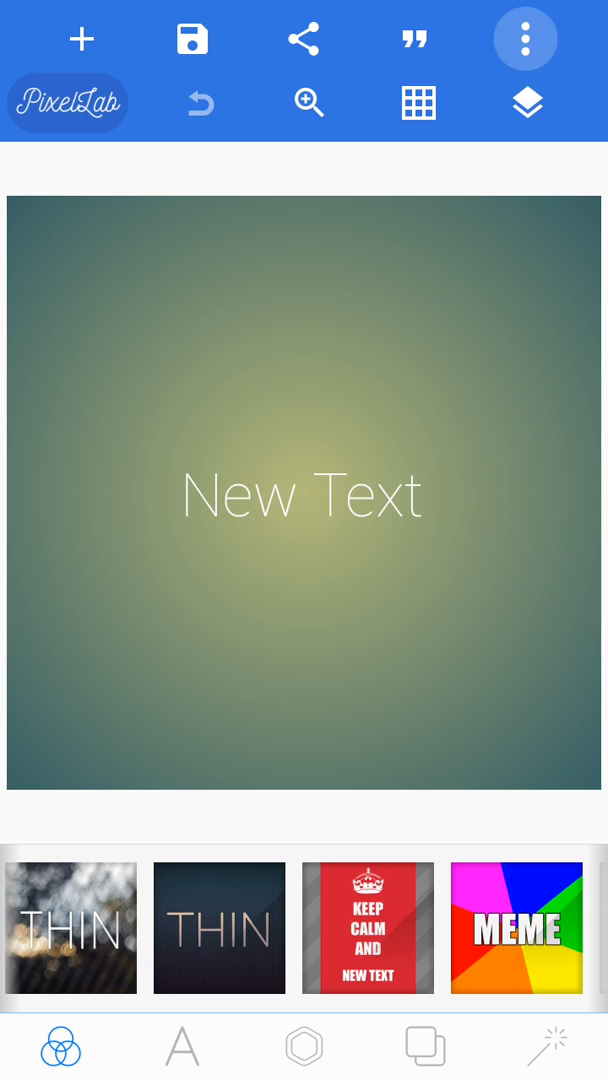
pyautogui.click(524, 39)
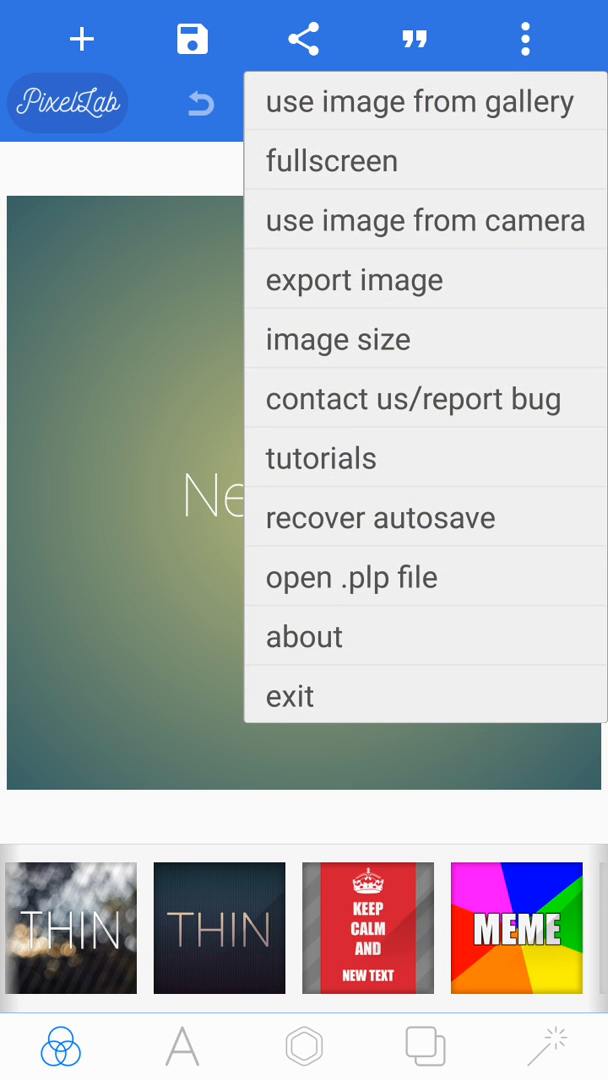
pyautogui.click(338, 338)
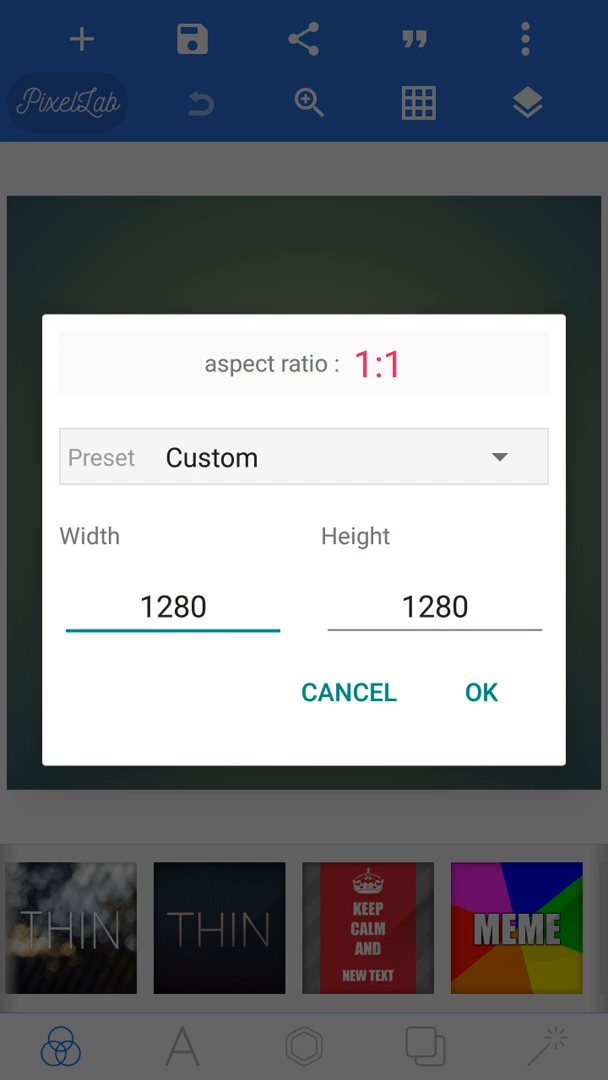
pyautogui.click(304, 457)
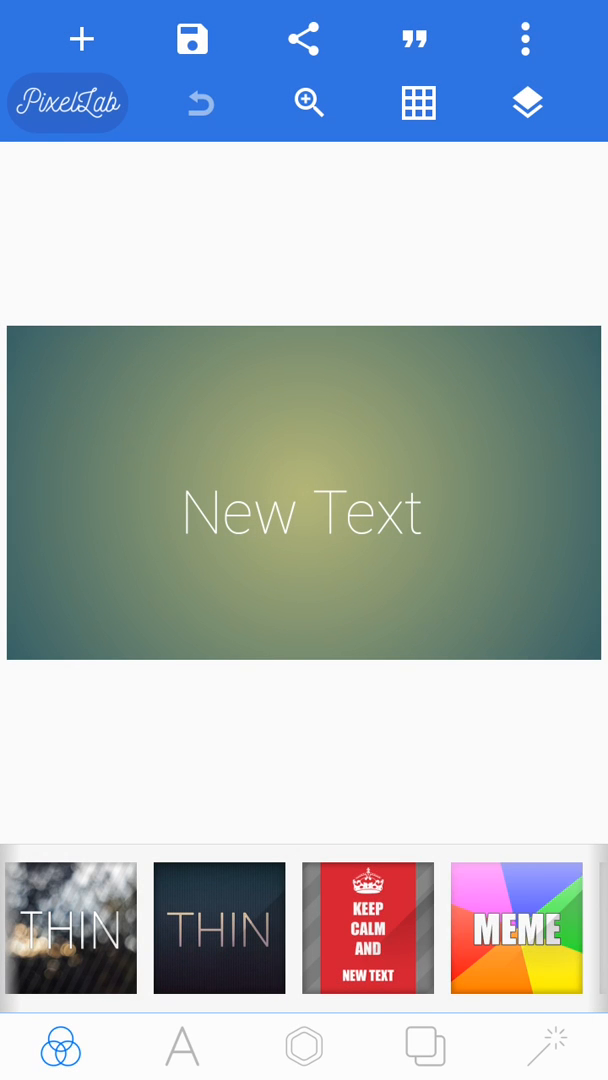
pyautogui.click(516, 928)
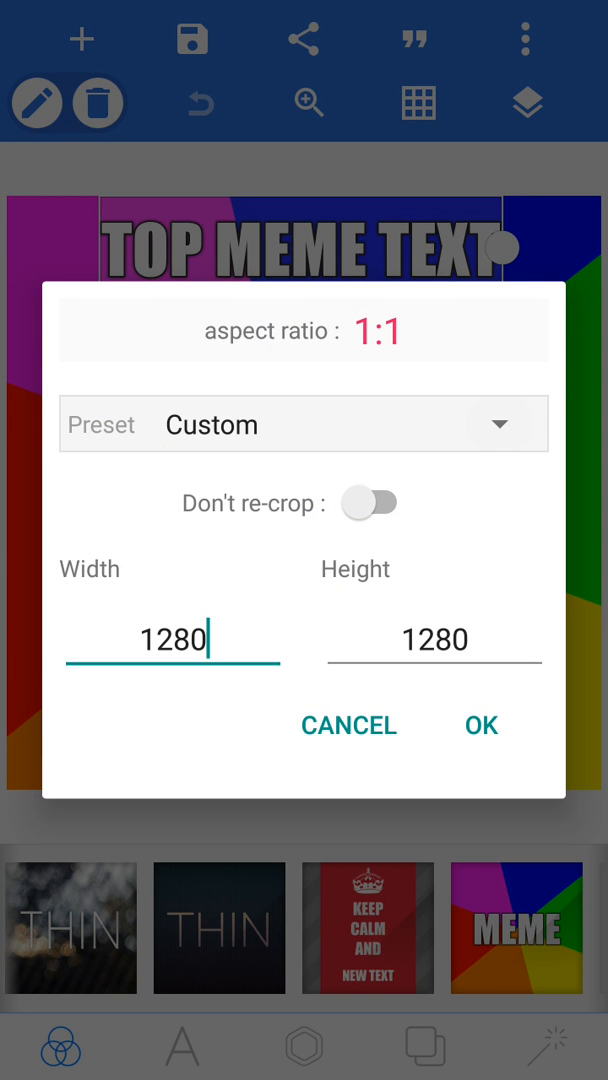
pyautogui.click(303, 424)
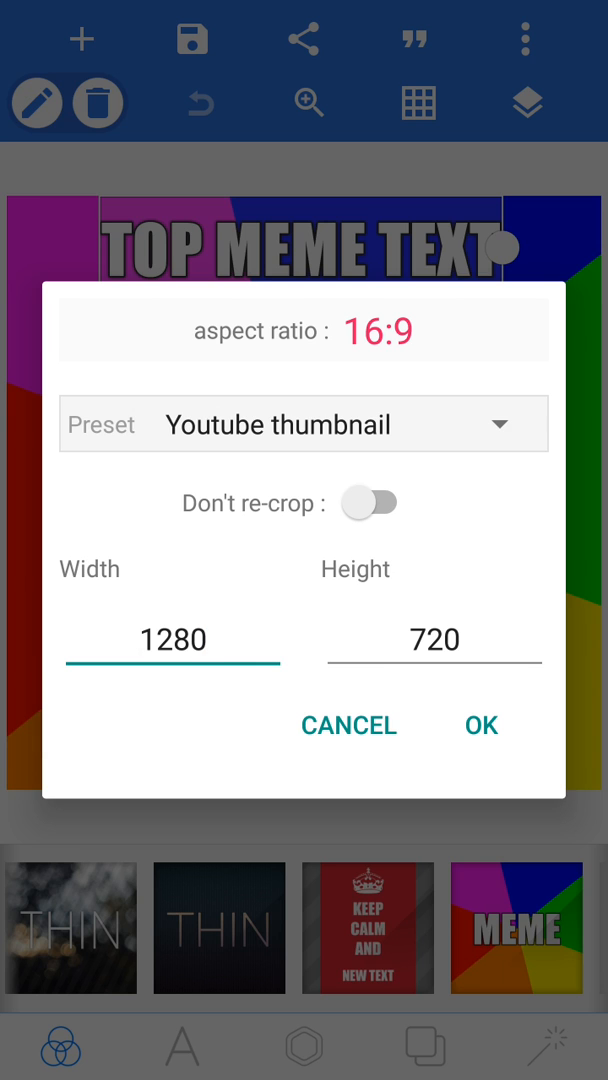
pyautogui.click(480, 725)
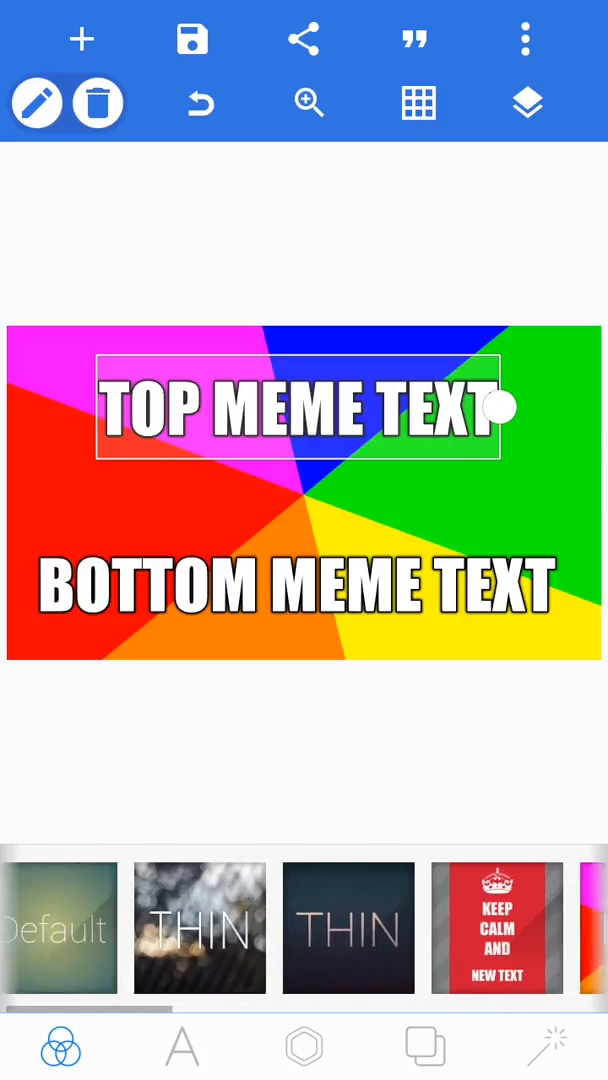
# - Replace the template's top meme text with AGAR.IO
pyautogui.hscroll(-3)
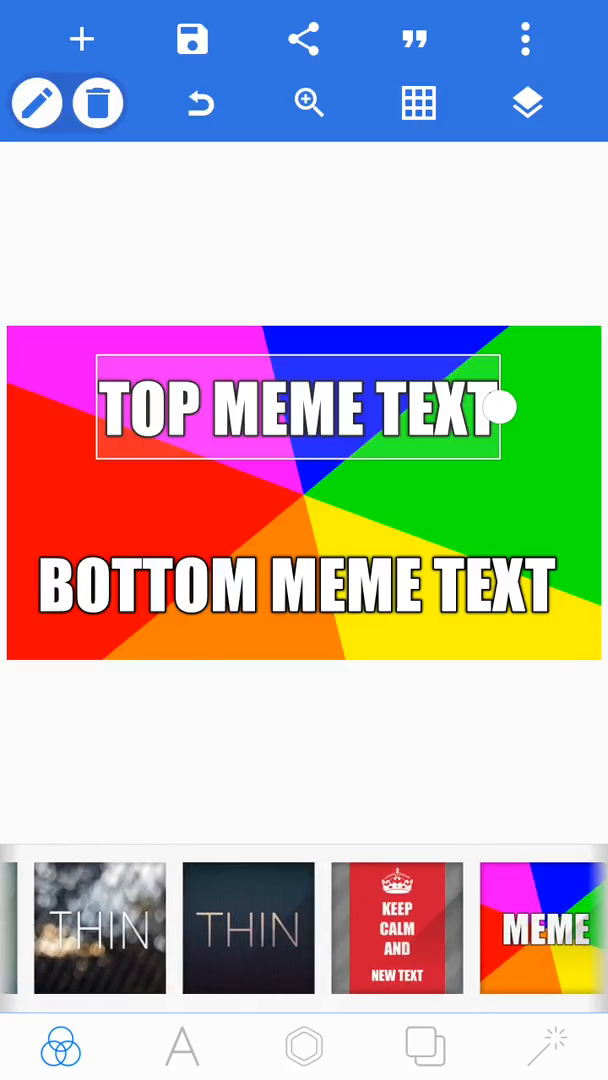
pyautogui.hscroll(-3)
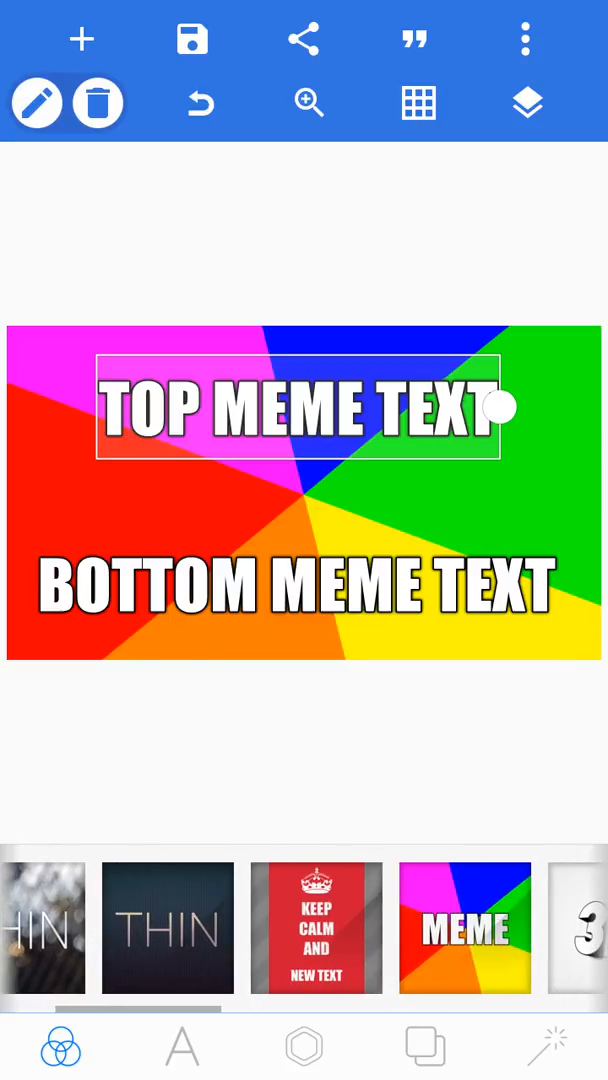
pyautogui.click(182, 1047)
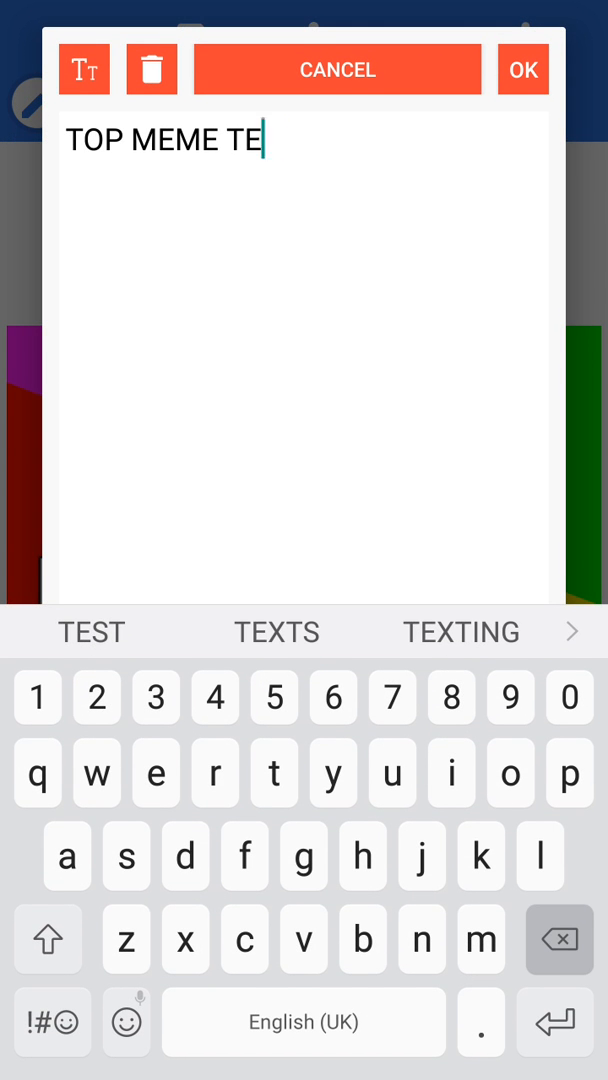
pyautogui.click(151, 69)
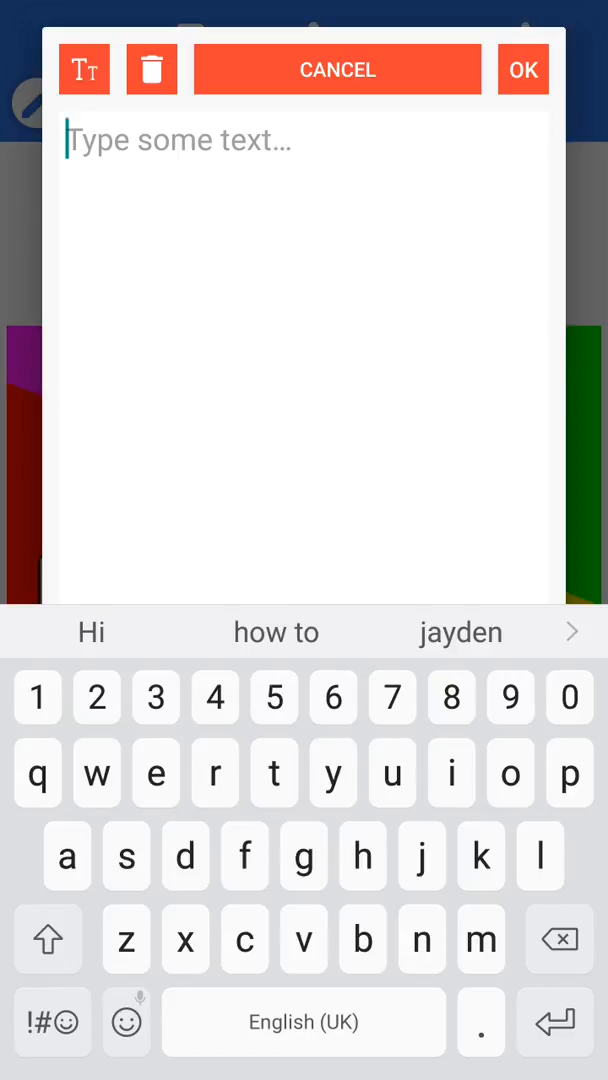
pyautogui.write('thu')
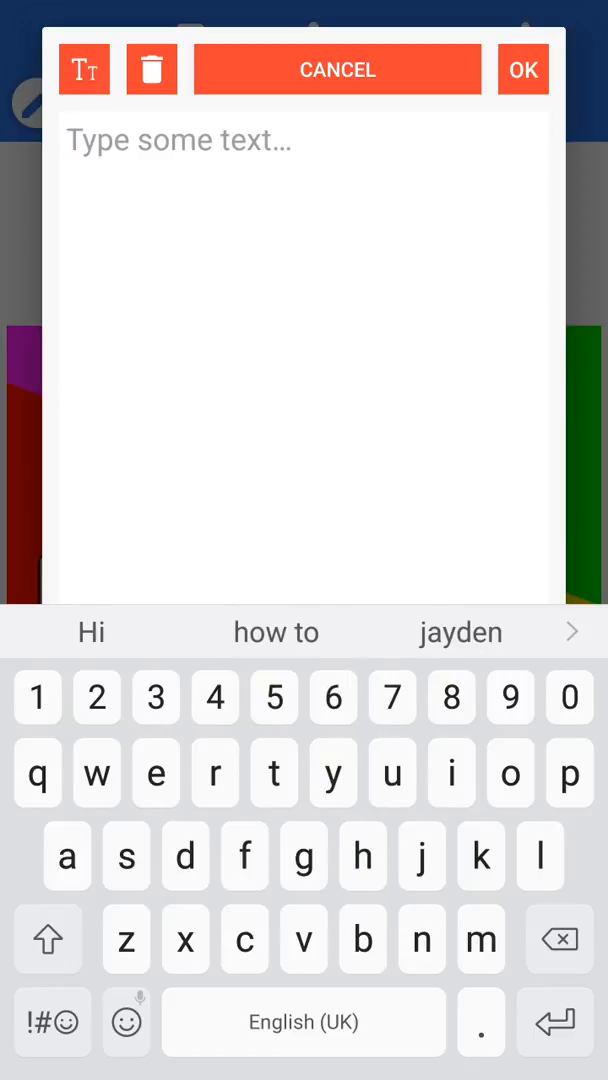
pyautogui.write('ag')
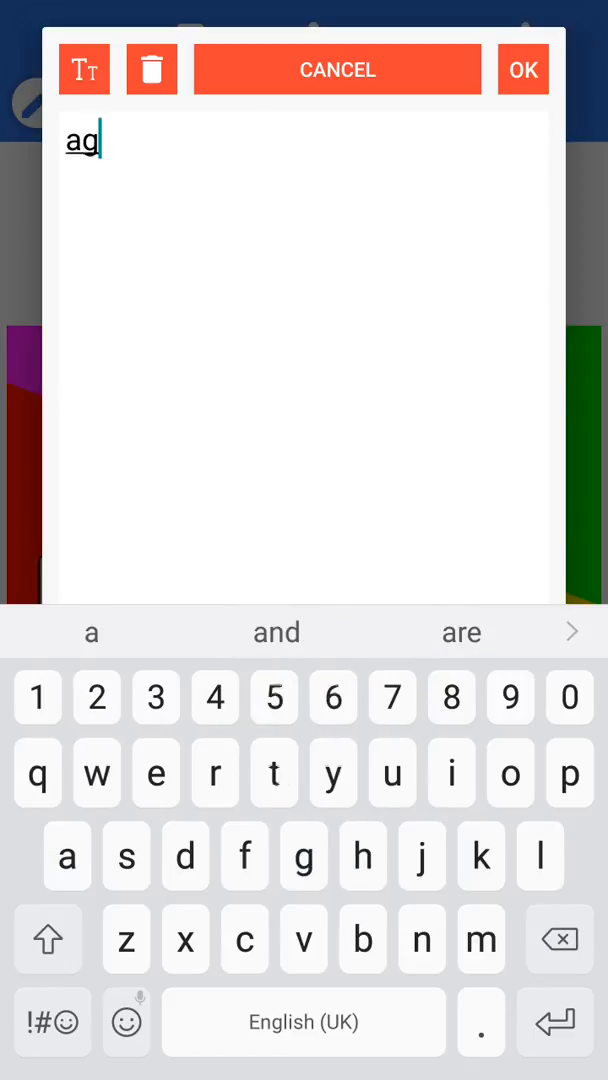
pyautogui.write('ar.io')
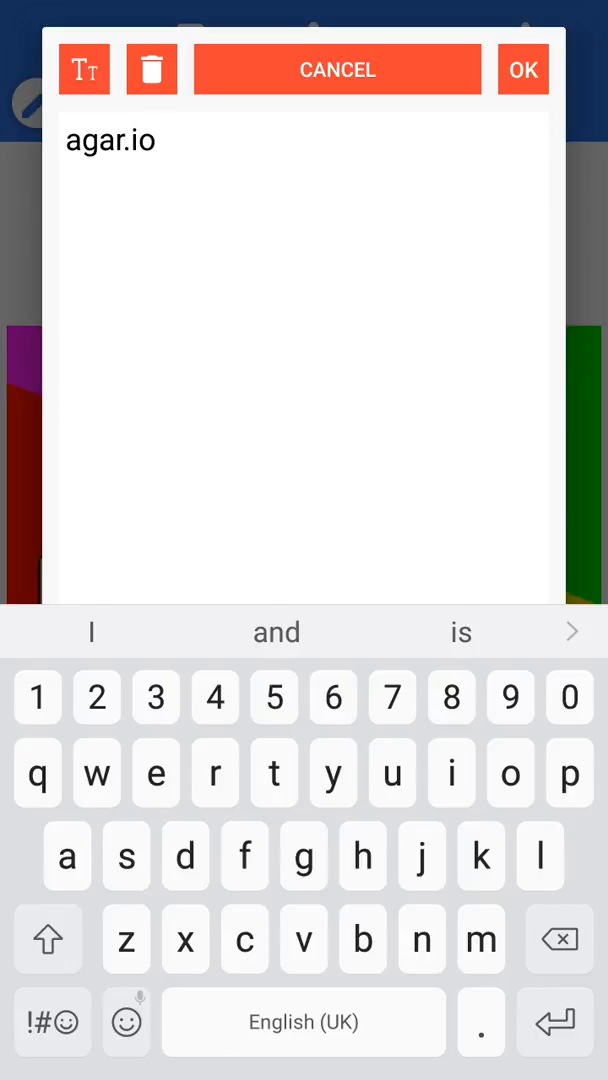
pyautogui.click(84, 69)
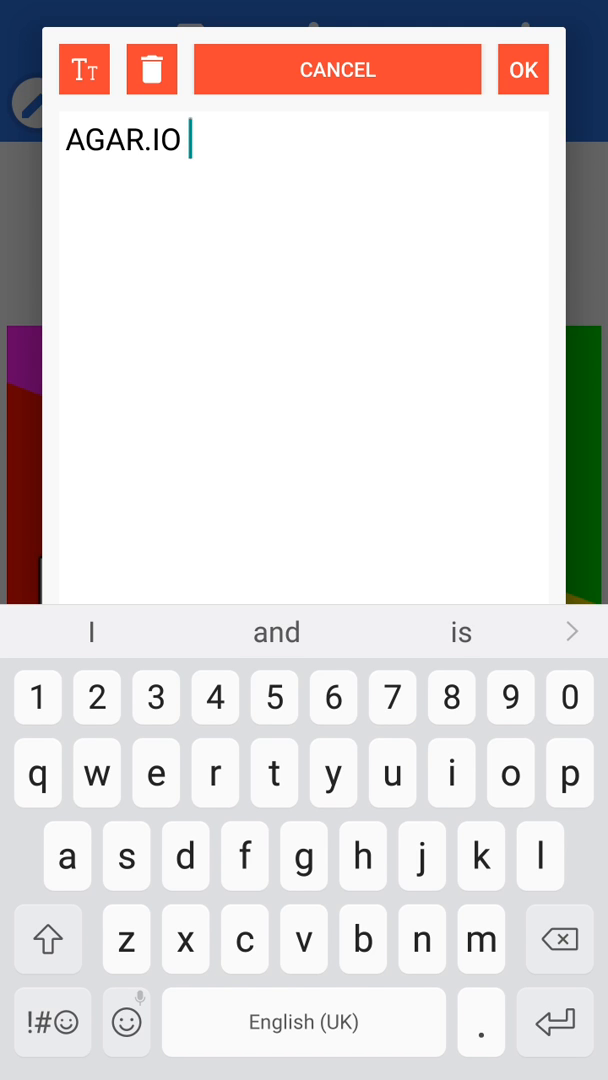
pyautogui.click(522, 69)
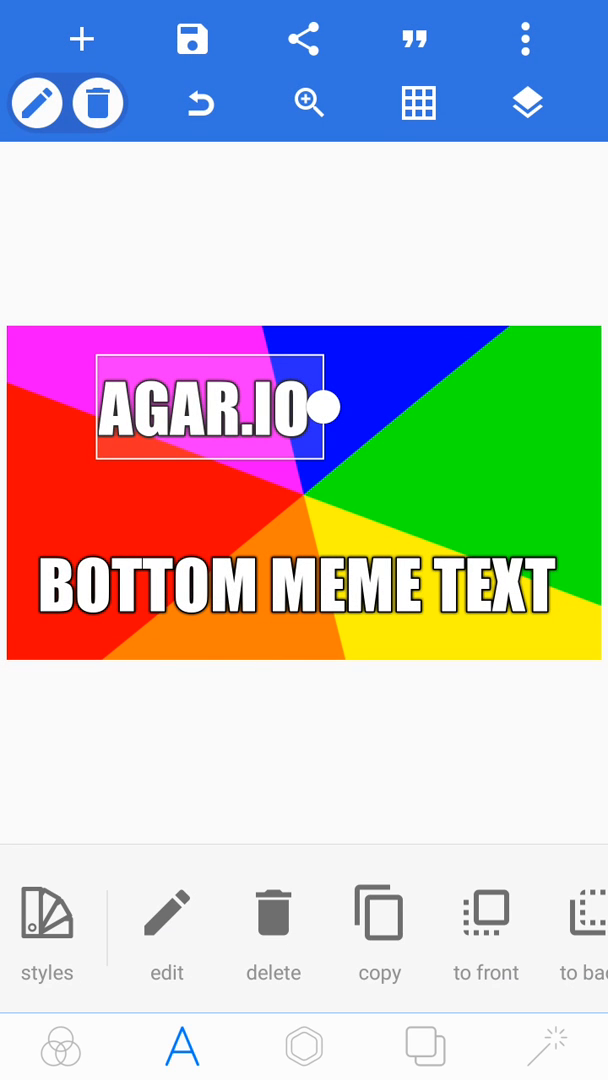
# - Drag AGAR.IO to the centre and delete the bottom meme caption
pyautogui.moveTo(210, 415); pyautogui.dragTo(315, 450)
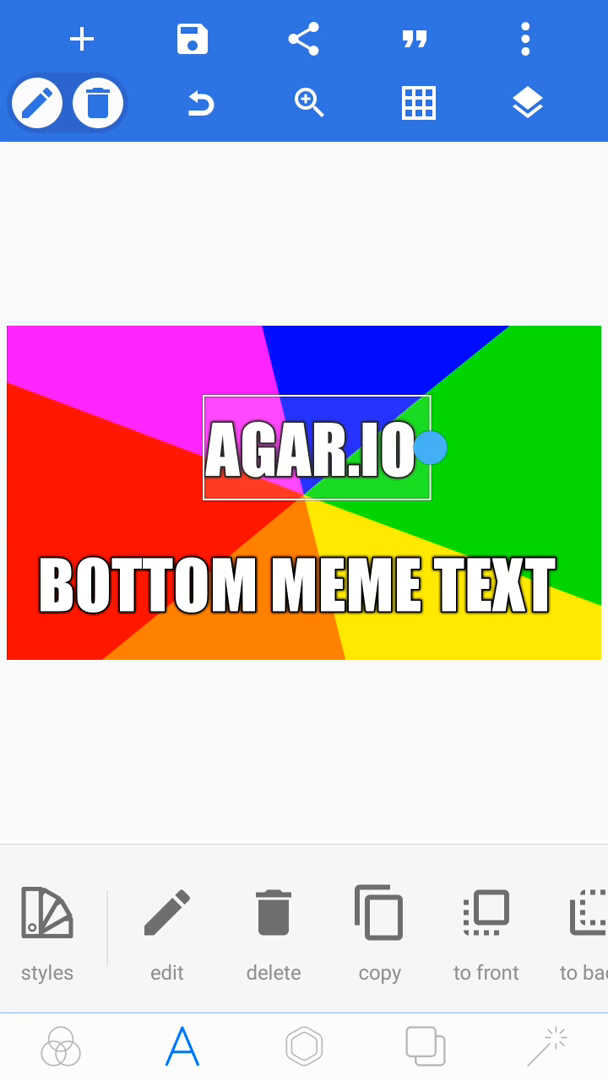
pyautogui.click(290, 586)
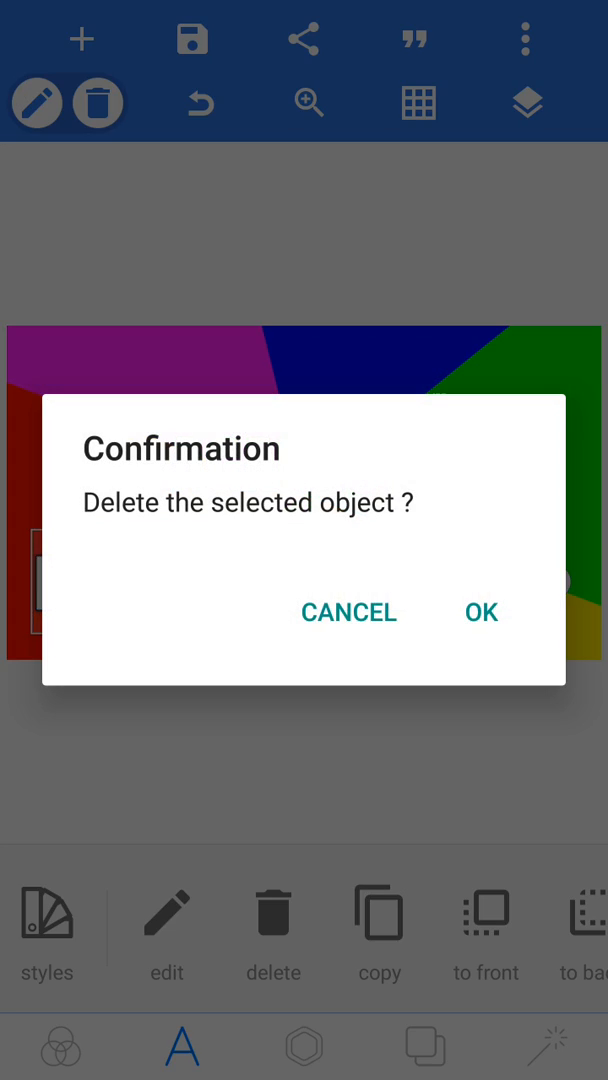
pyautogui.click(347, 612)
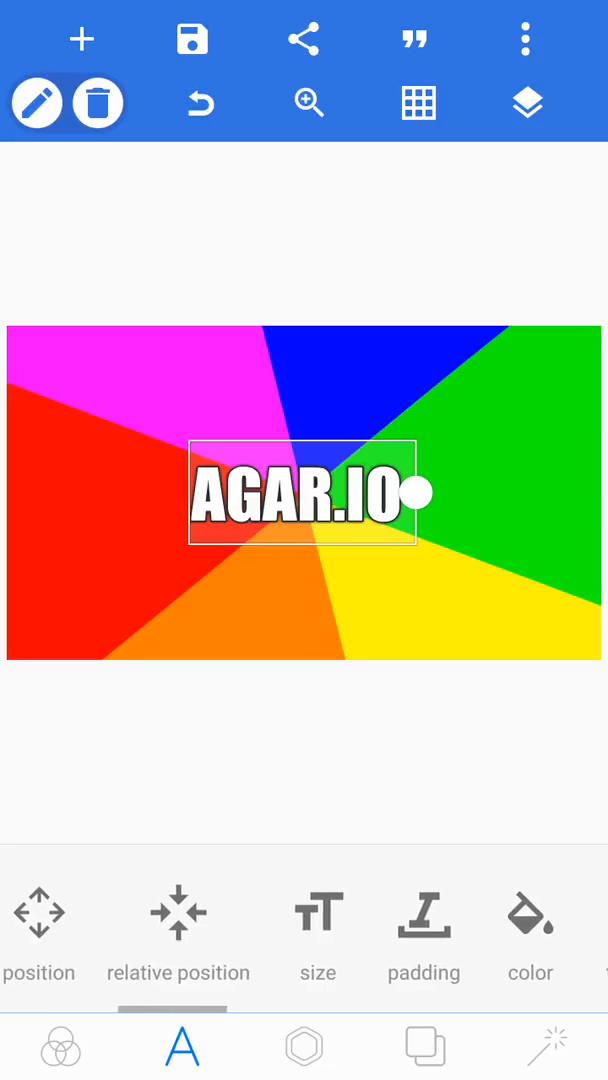
# - Enlarge the AGAR.IO text with the size slider
pyautogui.click(318, 930)
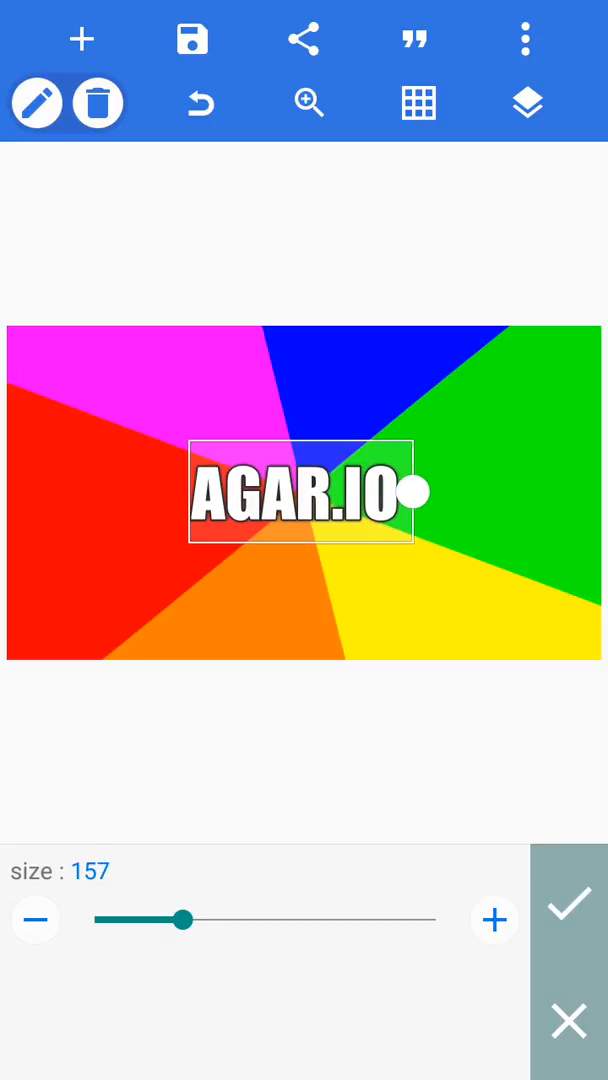
pyautogui.moveTo(182, 919); pyautogui.dragTo(211, 919)
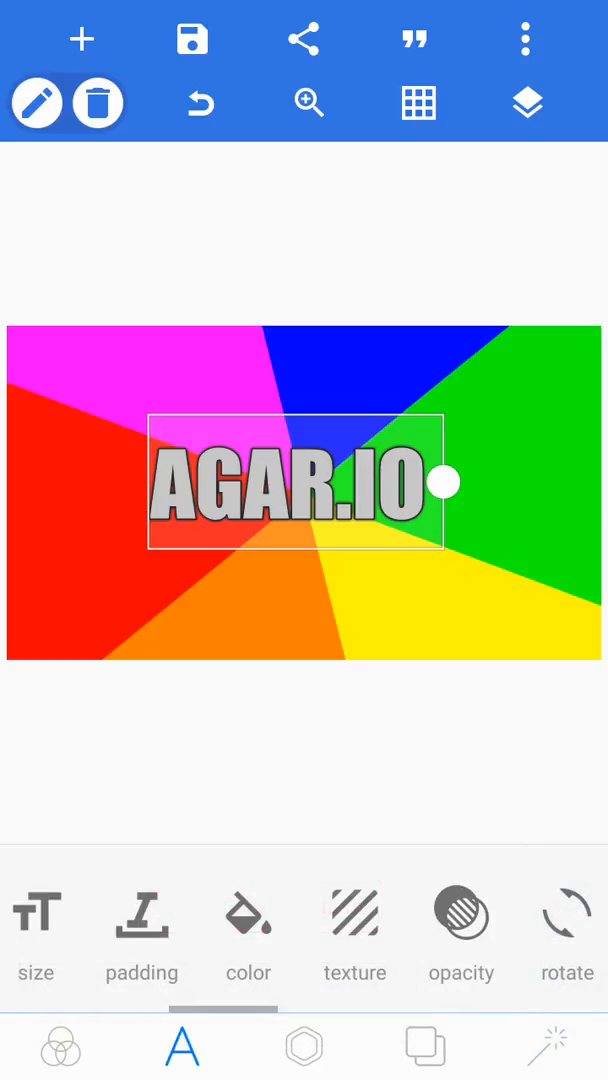
pyautogui.hscroll(-3)
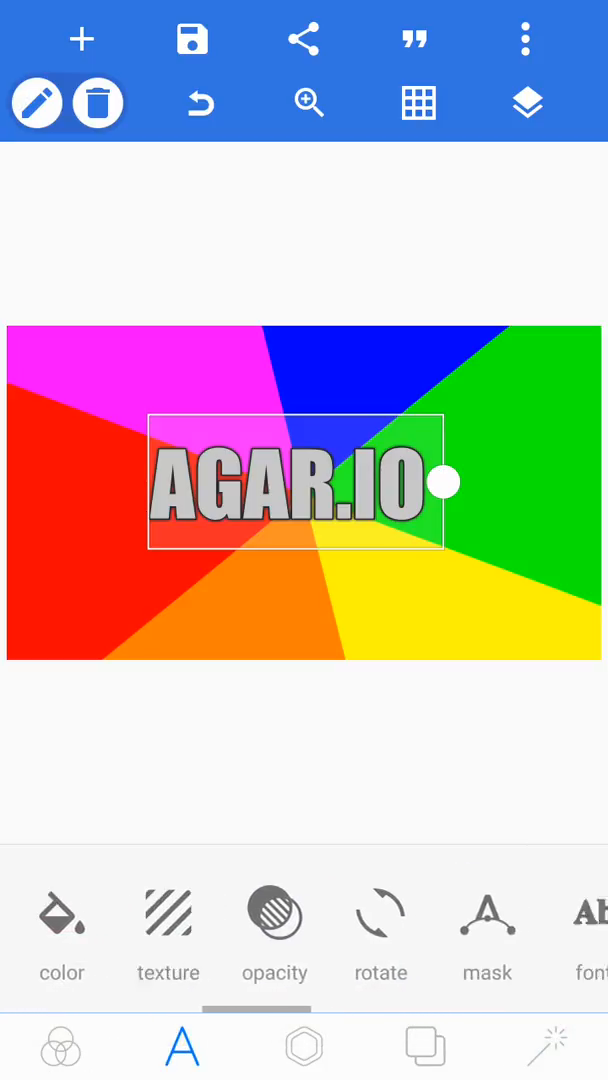
pyautogui.click(380, 915)
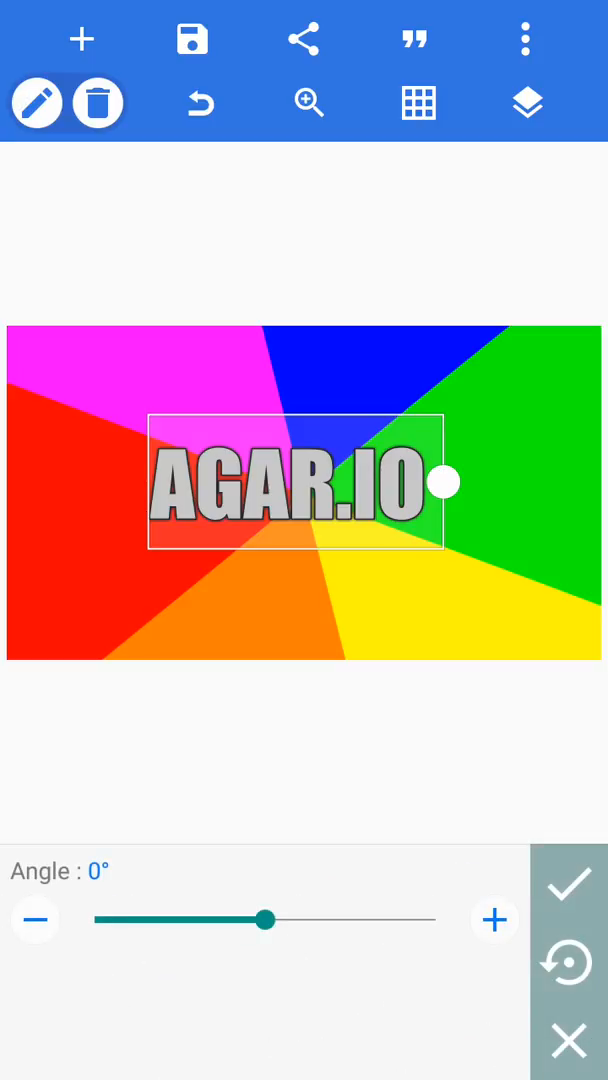
pyautogui.moveTo(266, 919); pyautogui.dragTo(183, 919)
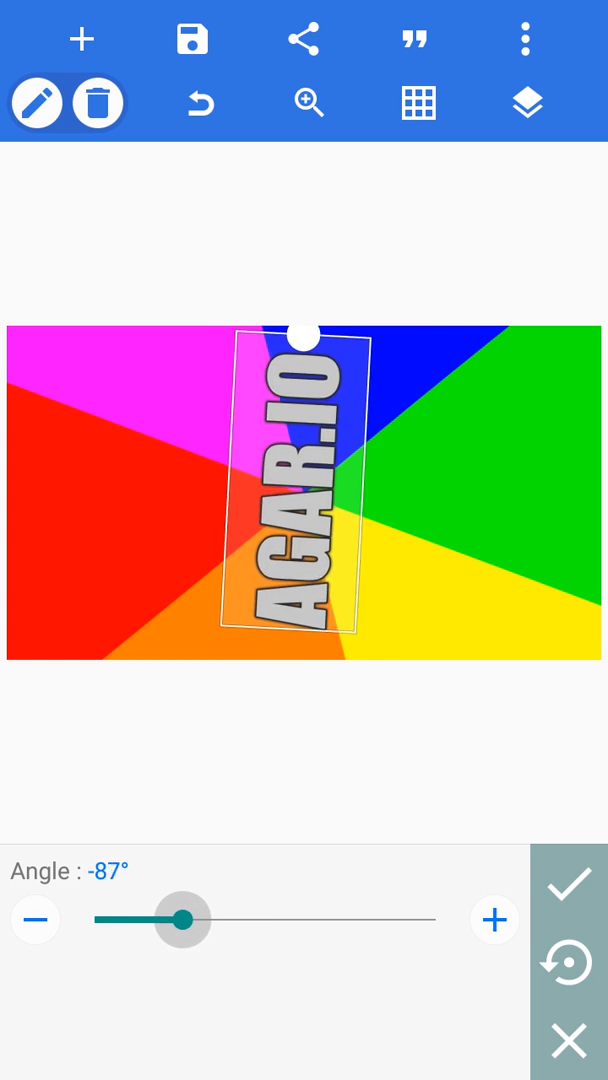
pyautogui.moveTo(183, 919); pyautogui.dragTo(271, 919)
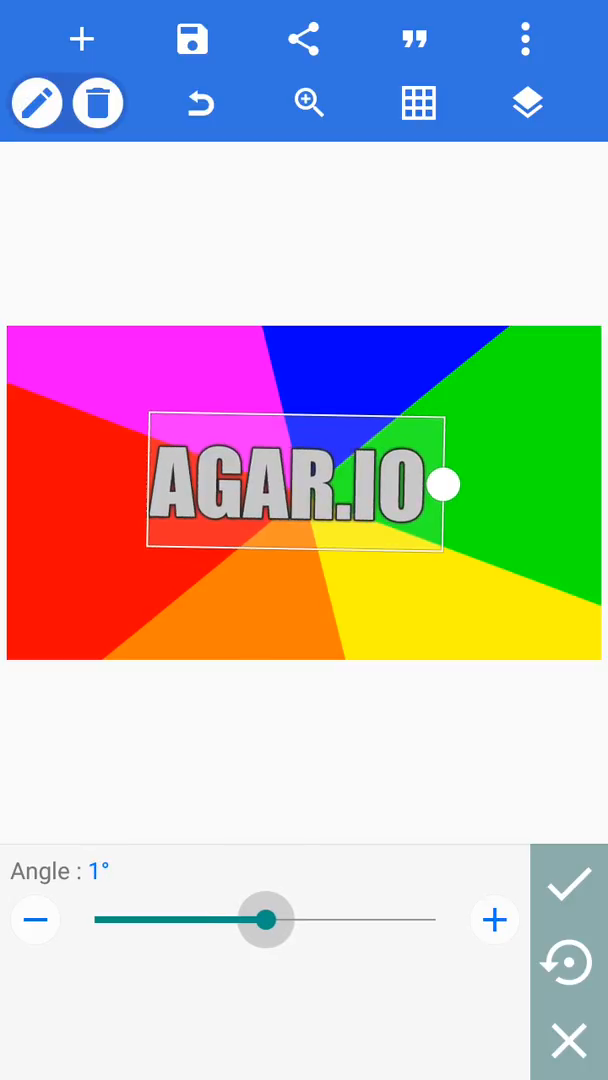
pyautogui.moveTo(265, 919); pyautogui.dragTo(262, 919)
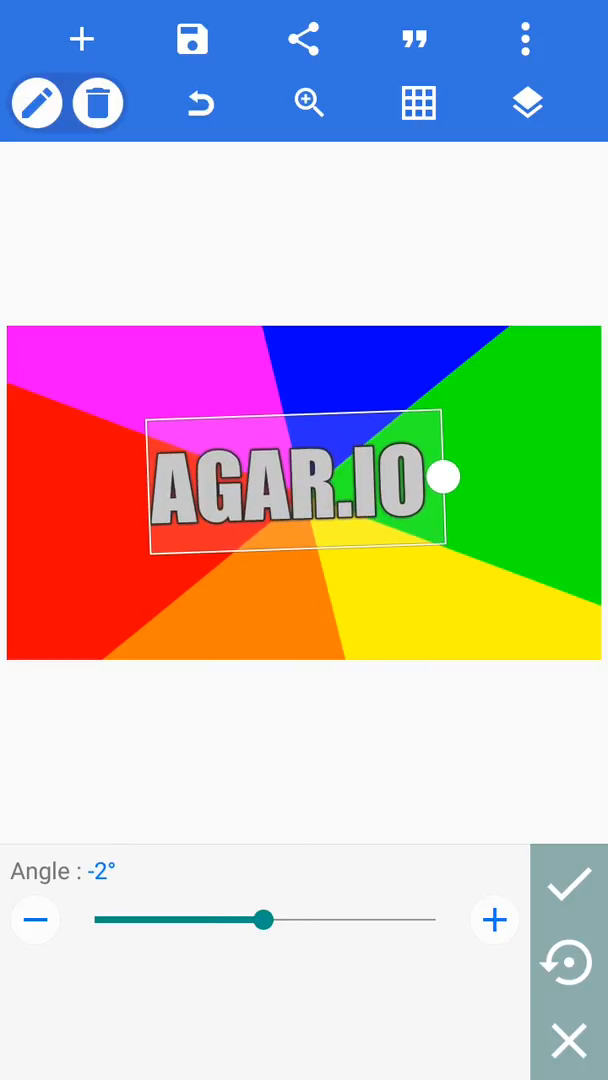
pyautogui.moveTo(265, 919); pyautogui.dragTo(267, 919)
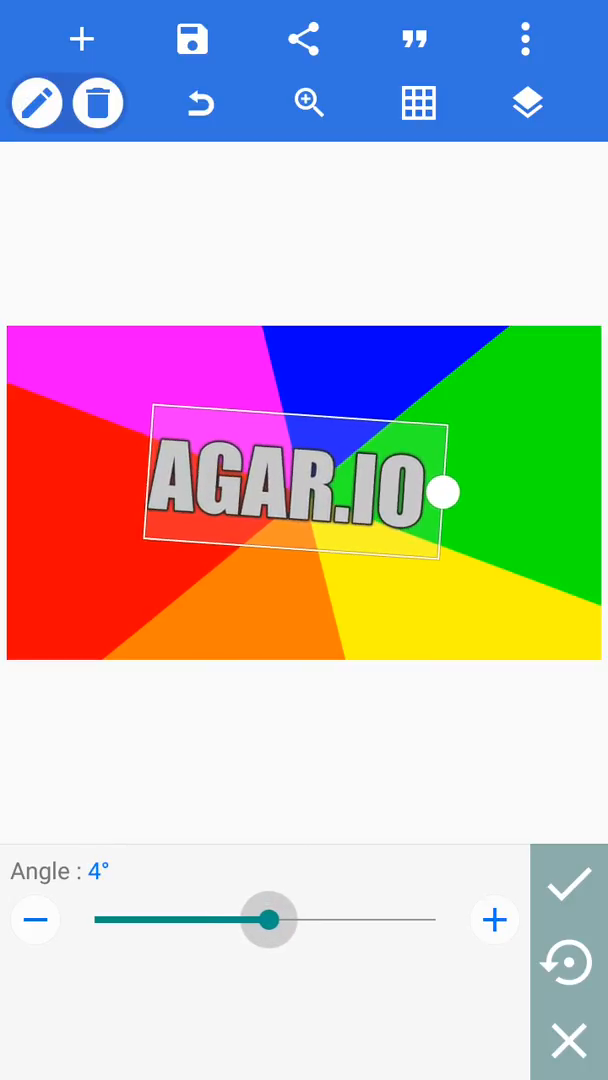
pyautogui.moveTo(265, 920); pyautogui.dragTo(265, 920)
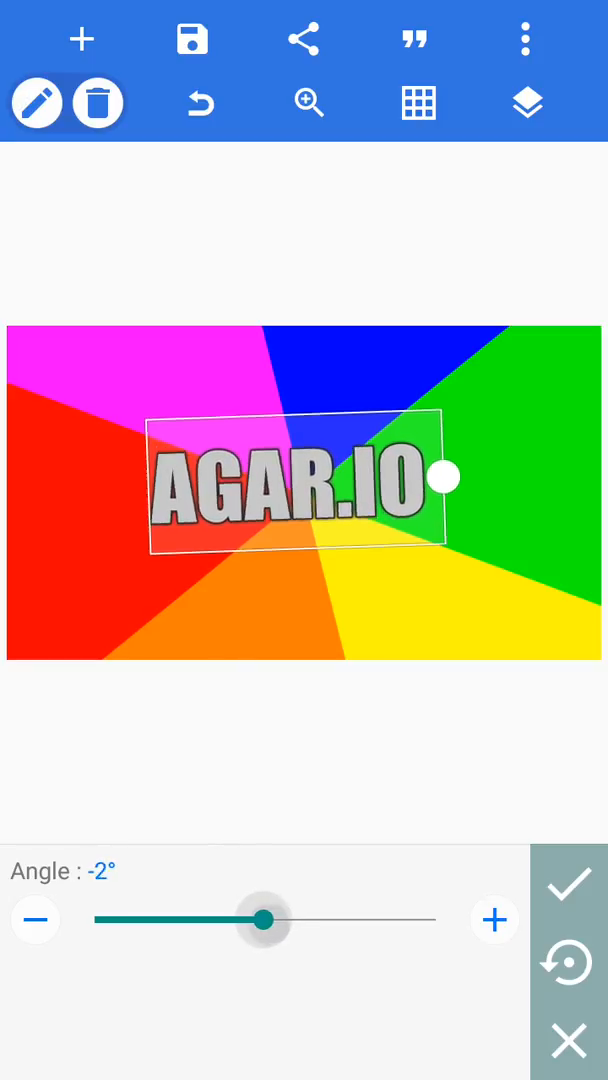
pyautogui.moveTo(262, 919); pyautogui.dragTo(268, 919)
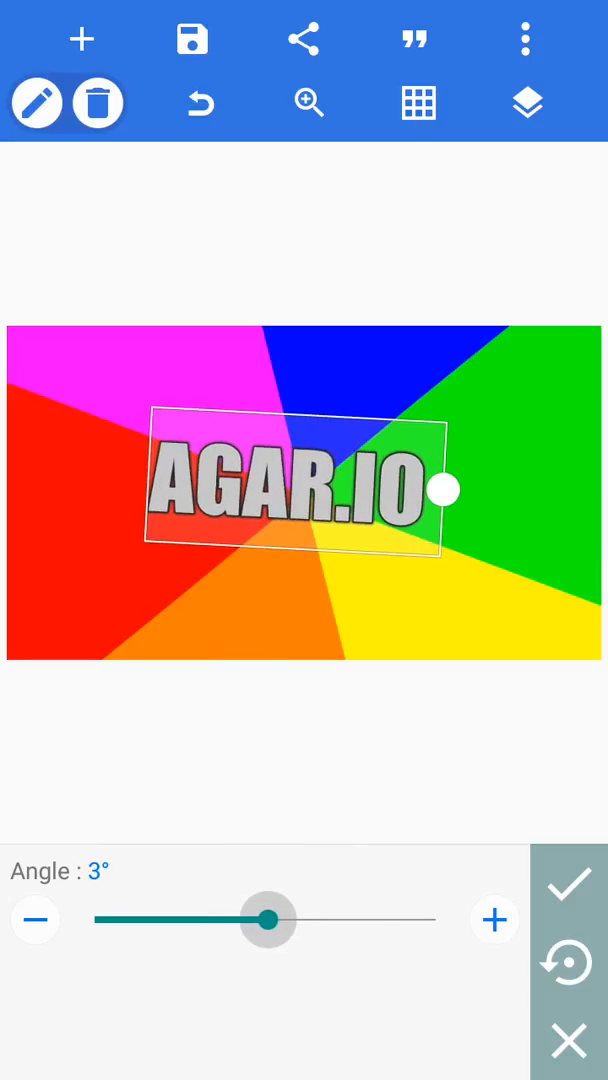
pyautogui.moveTo(265, 919); pyautogui.dragTo(265, 919)
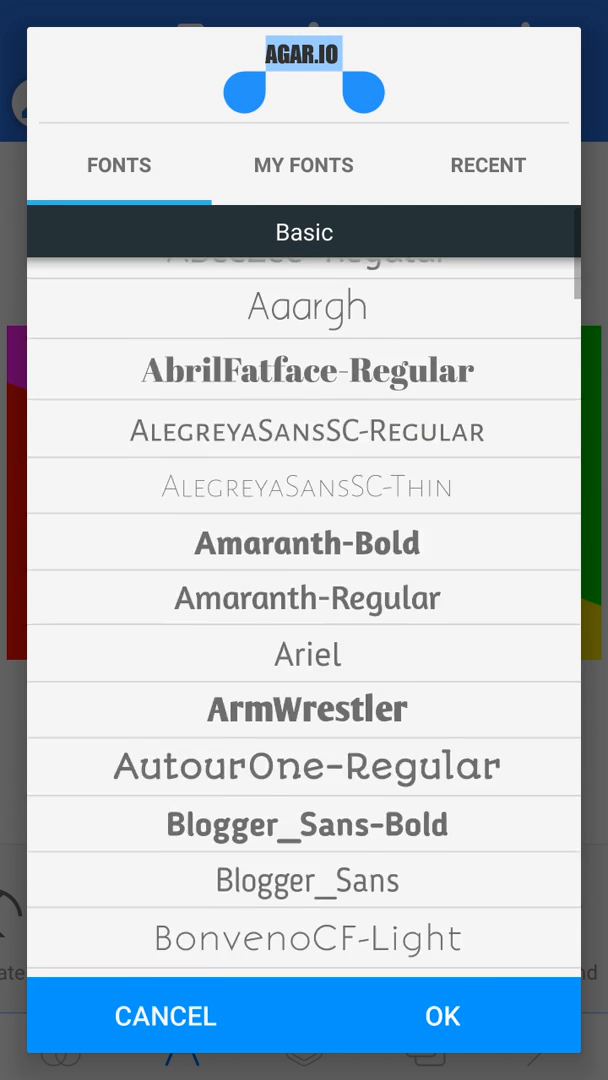
# - Scroll the Fonts list looking for a bold serif typeface
pyautogui.scroll(-3)
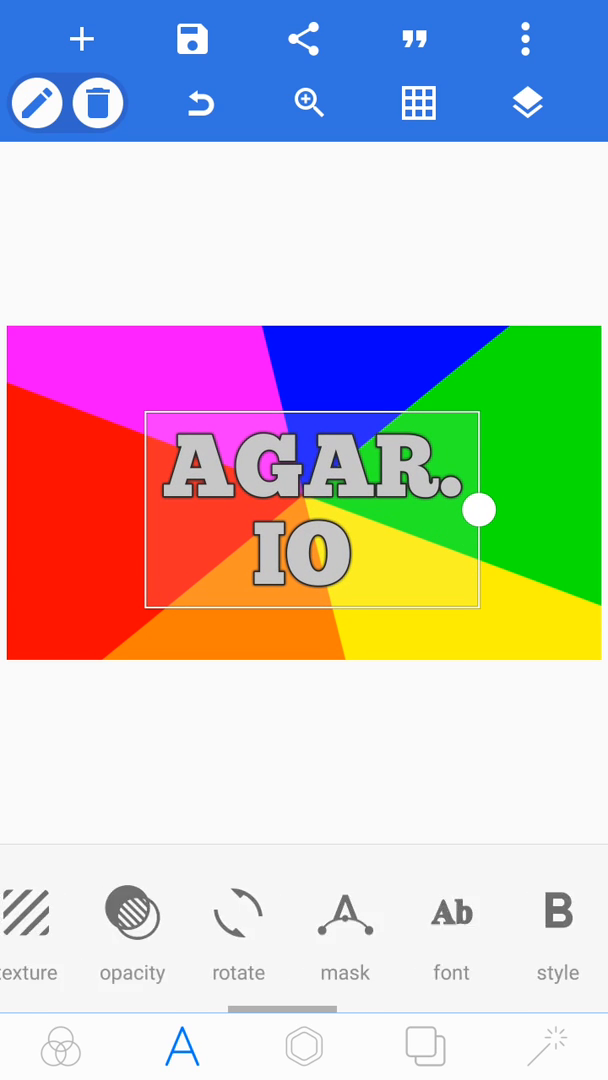
# - Reduce the two-line AGAR.IO text size slightly with the size slider
pyautogui.hscroll(-3)
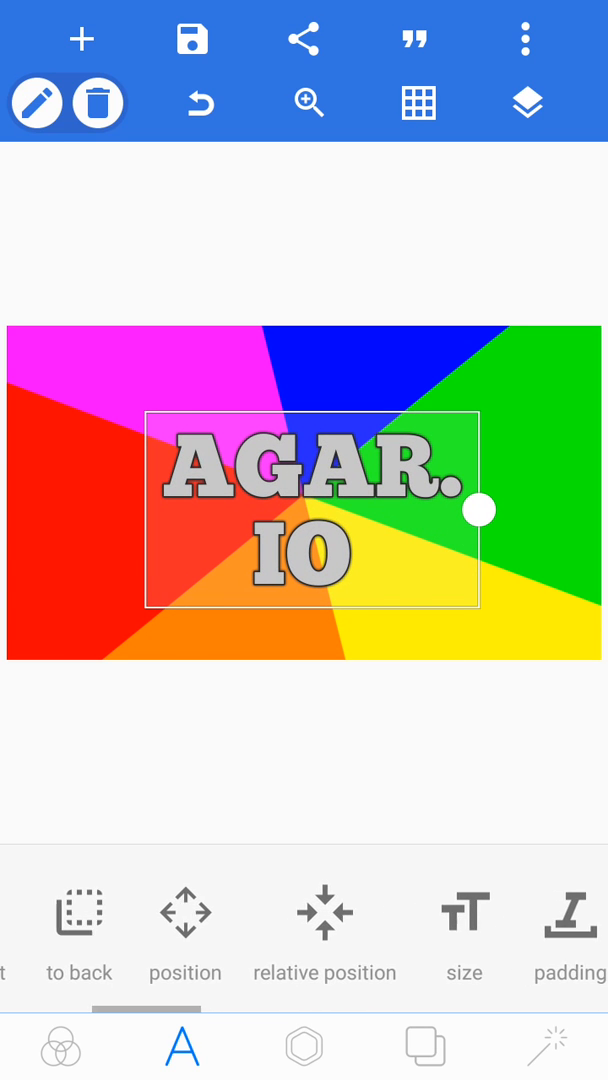
pyautogui.click(464, 935)
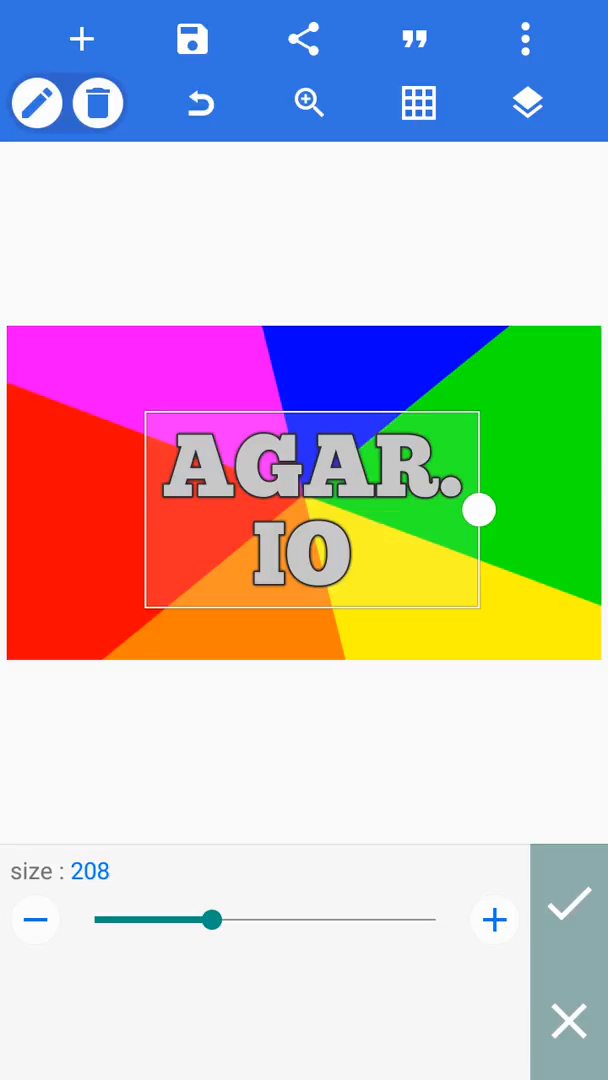
pyautogui.moveTo(212, 919); pyautogui.dragTo(186, 919)
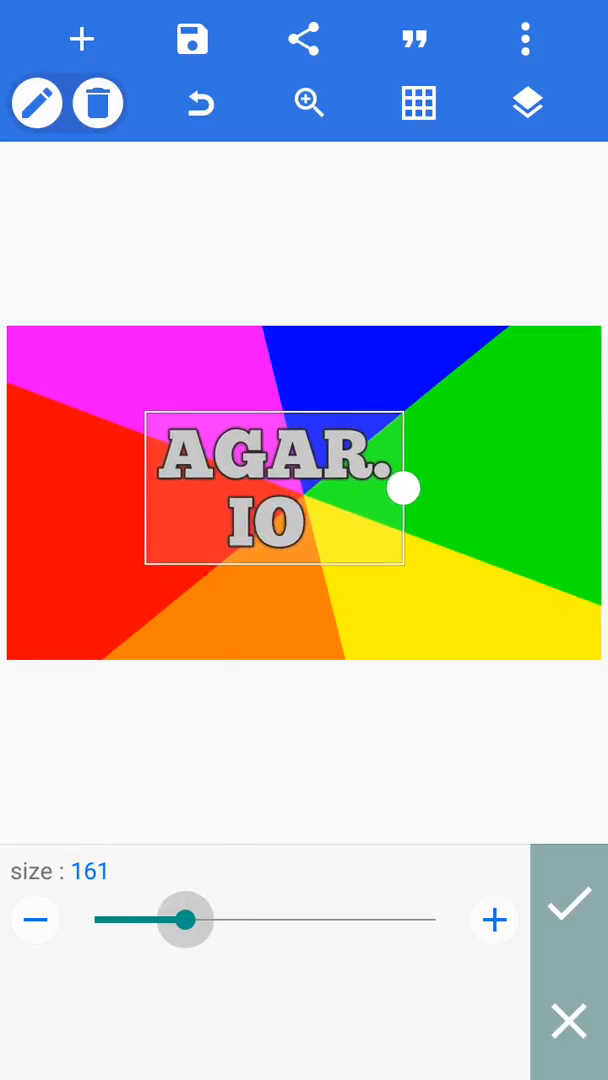
pyautogui.moveTo(185, 919); pyautogui.dragTo(198, 919)
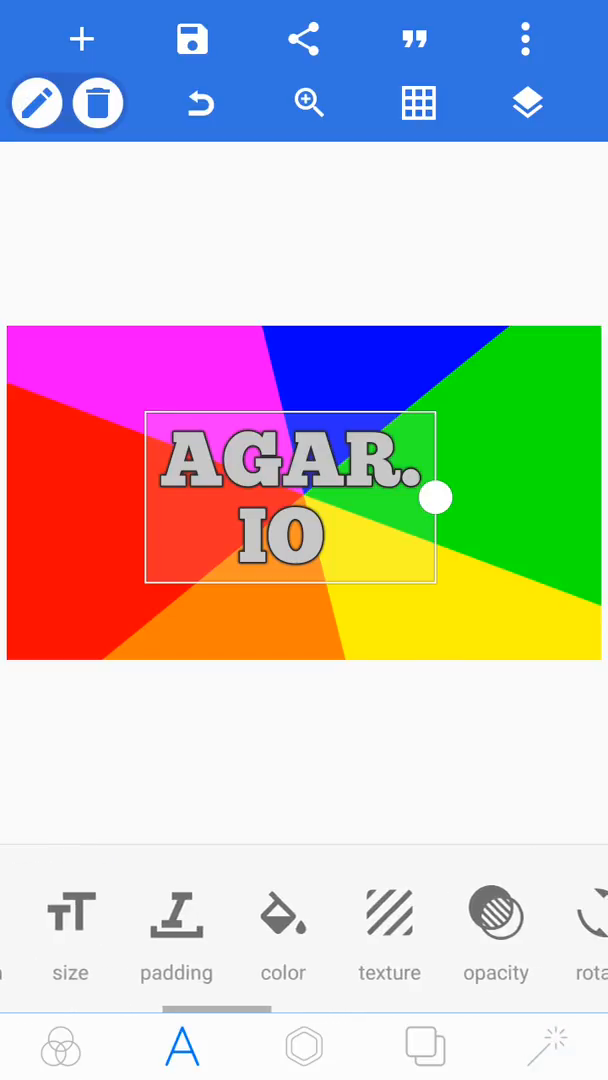
pyautogui.hscroll(-3)
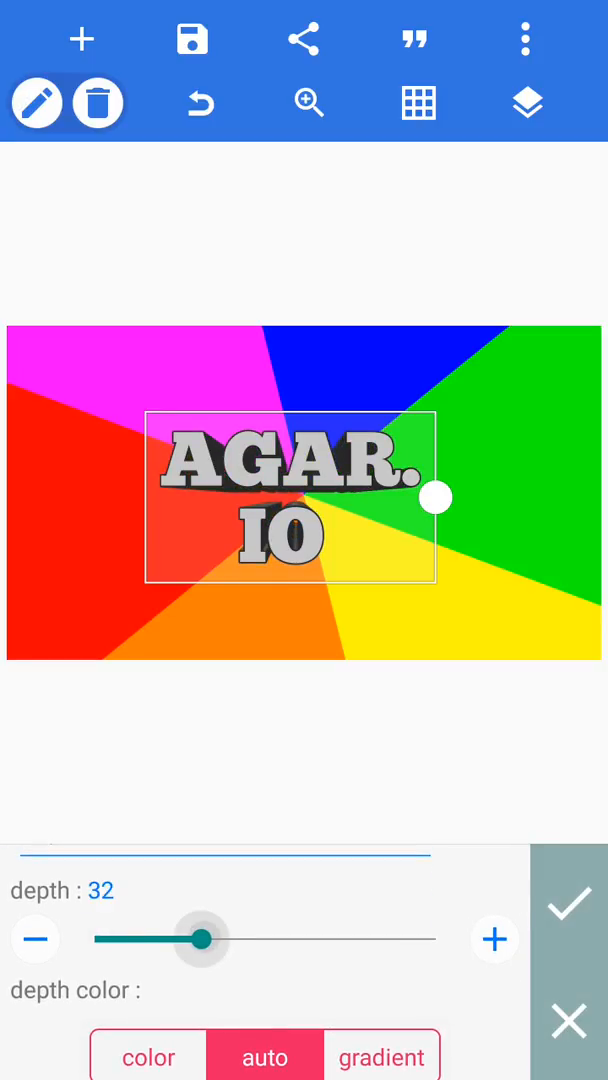
# - Set the AGAR.IO 3D depth to 100 with auto depth color
pyautogui.moveTo(200, 939); pyautogui.dragTo(440, 939)
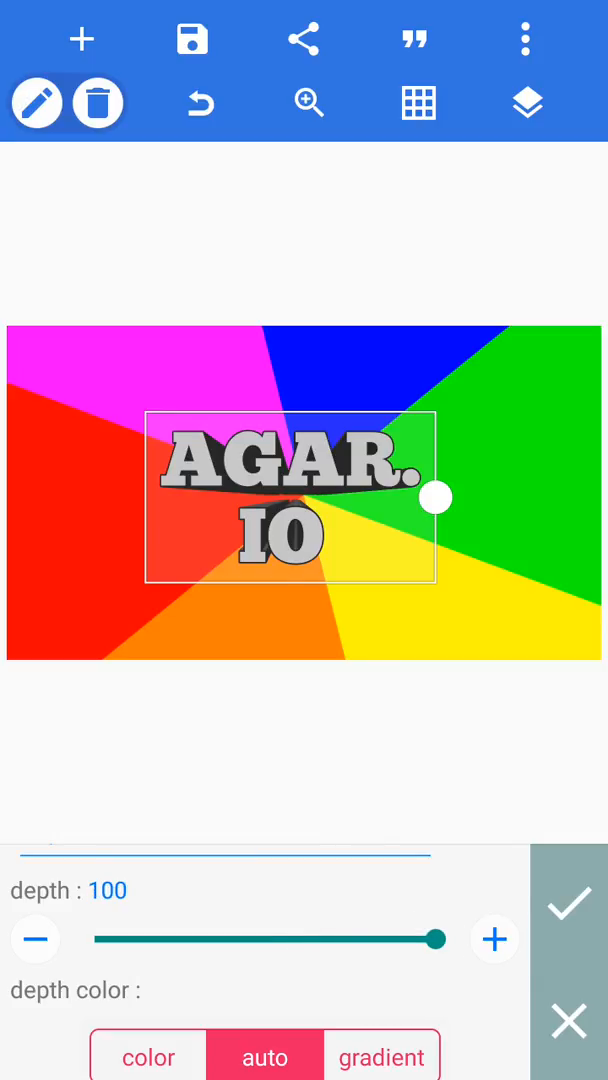
pyautogui.moveTo(435, 939); pyautogui.dragTo(100, 939)
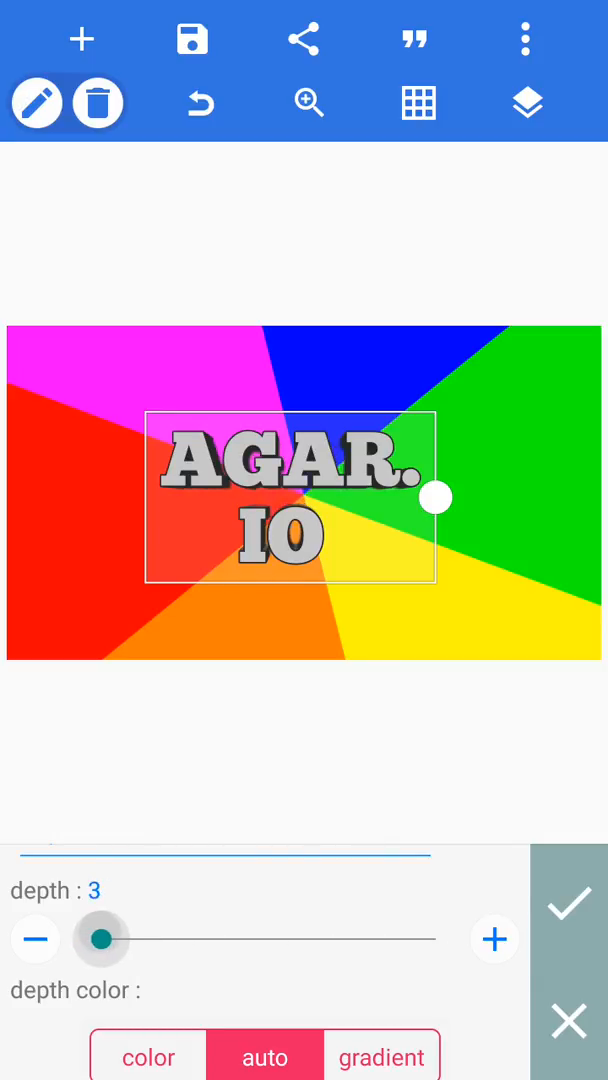
pyautogui.moveTo(100, 939); pyautogui.dragTo(416, 939)
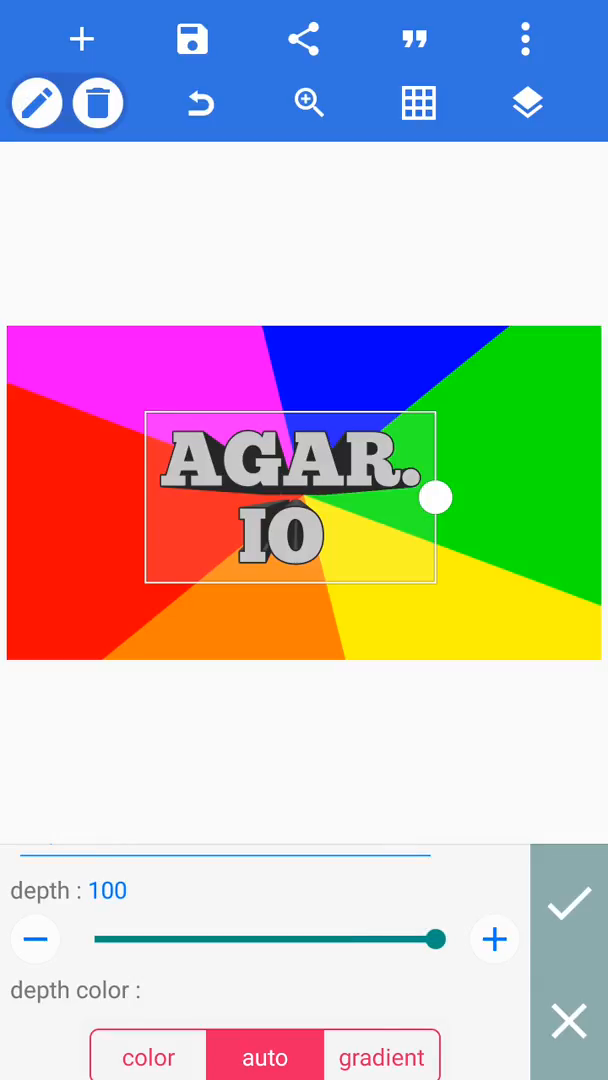
pyautogui.click(567, 905)
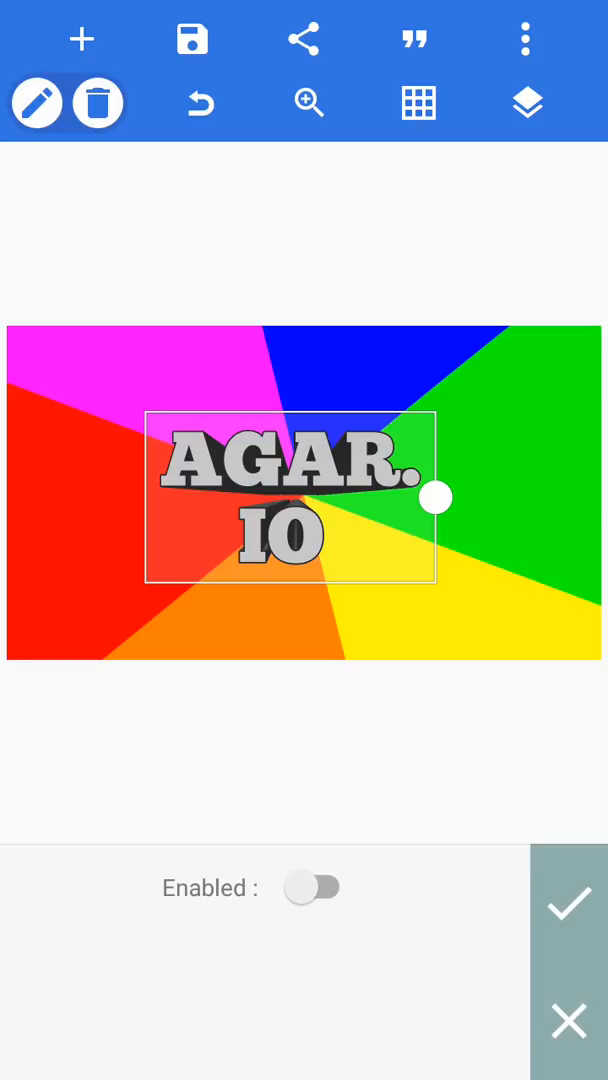
pyautogui.click(312, 887)
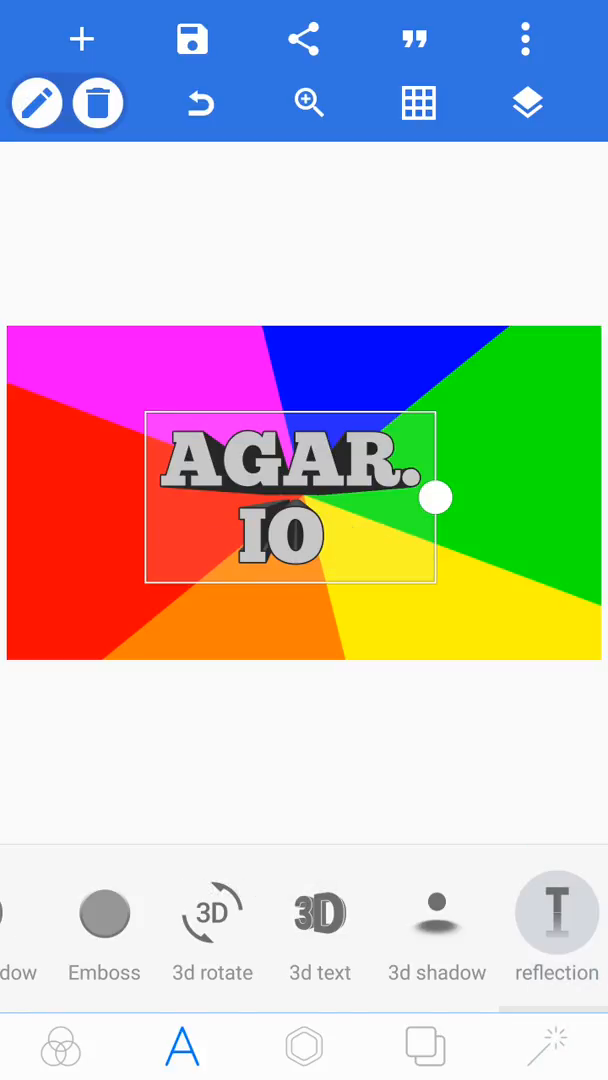
pyautogui.click(557, 913)
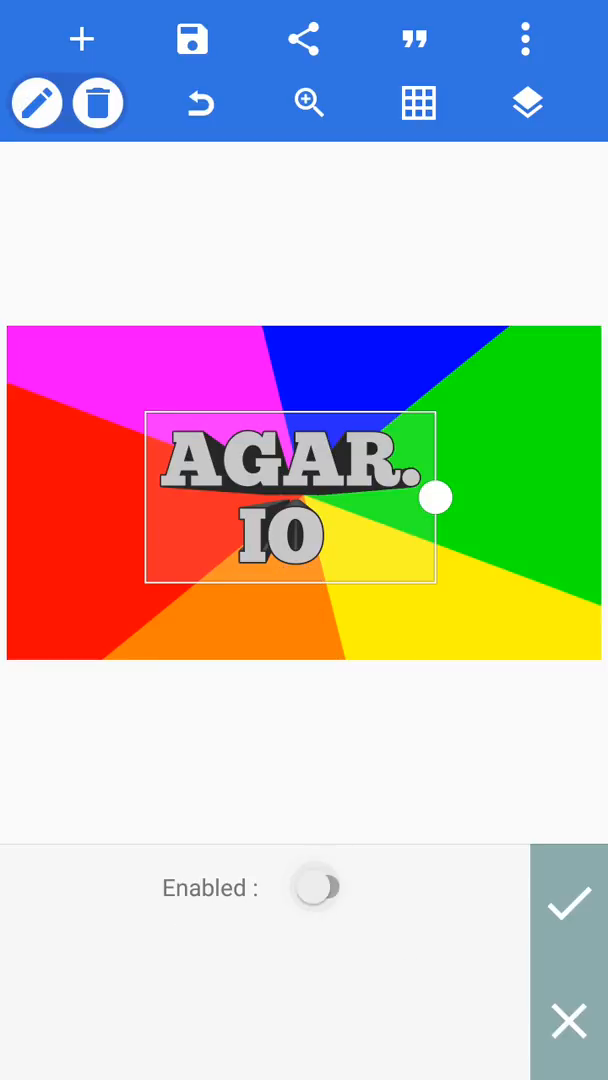
pyautogui.click(317, 887)
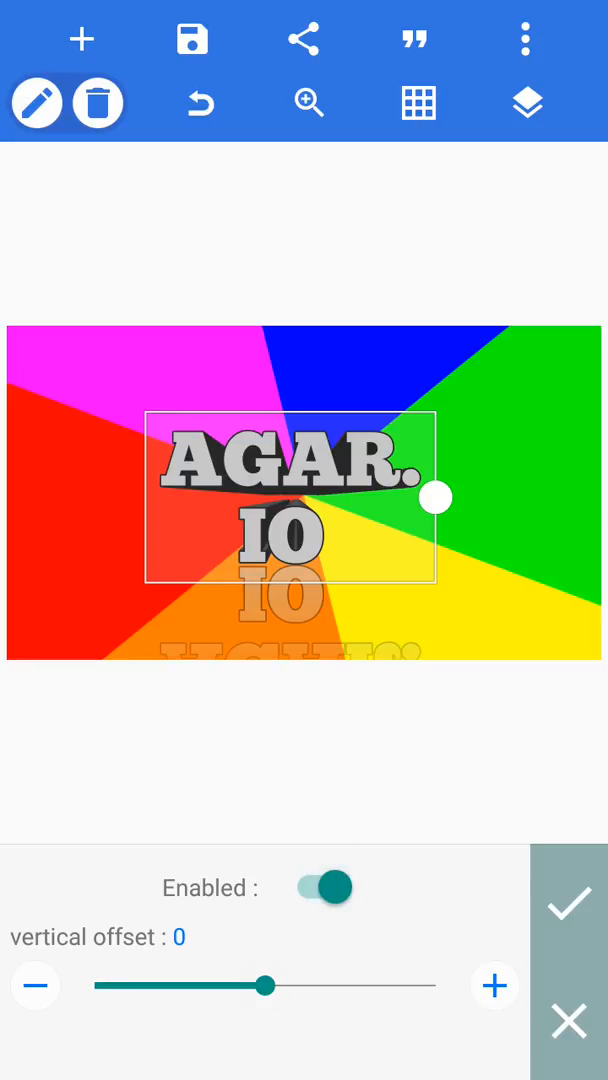
pyautogui.moveTo(265, 985); pyautogui.dragTo(190, 985)
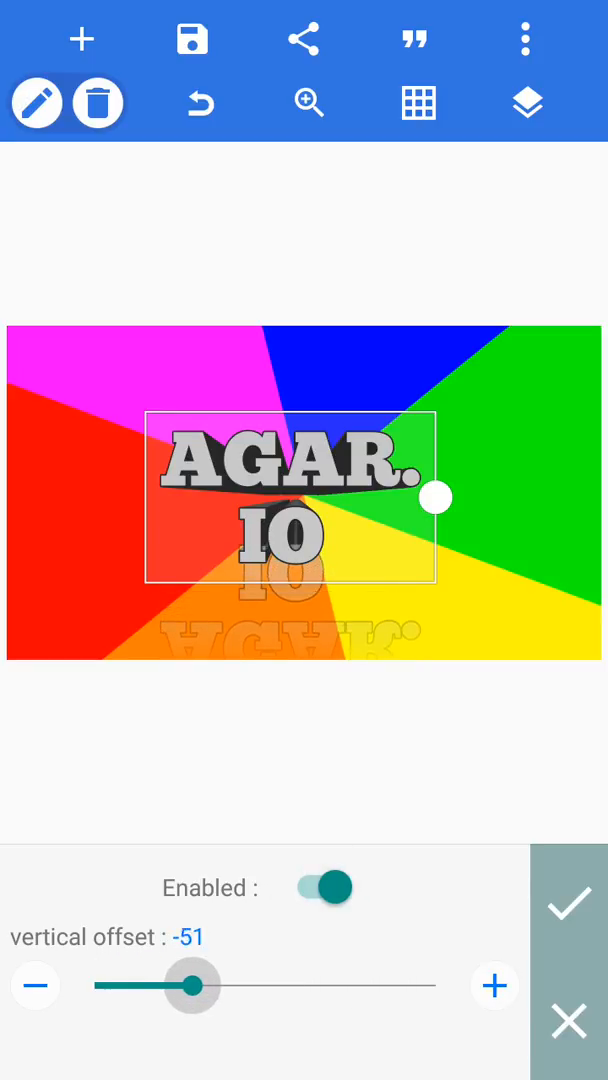
pyautogui.moveTo(190, 985); pyautogui.dragTo(228, 985)
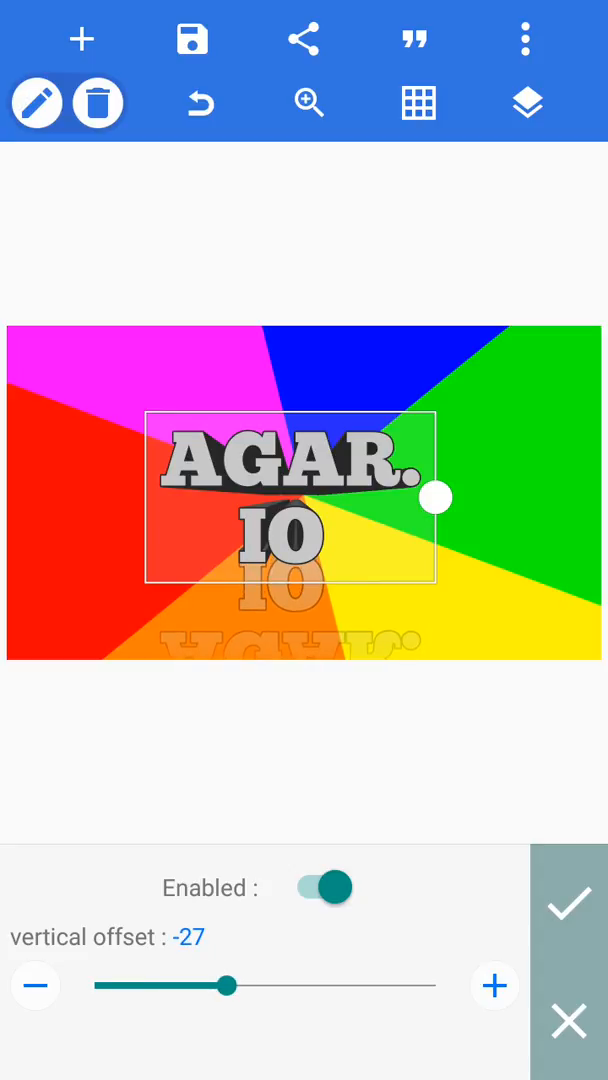
pyautogui.moveTo(227, 985); pyautogui.dragTo(257, 985)
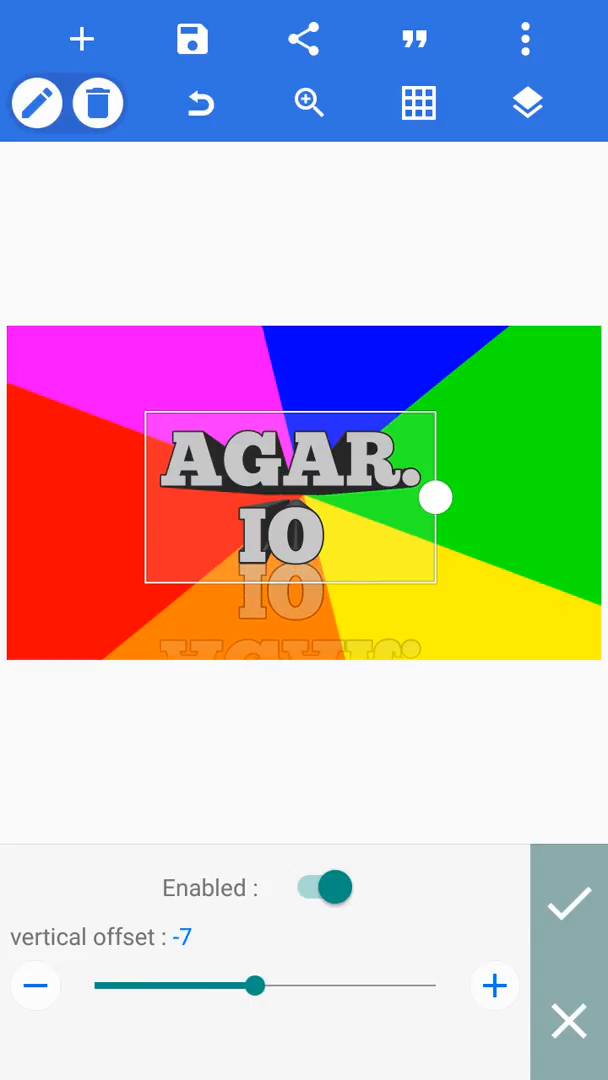
pyautogui.click(568, 903)
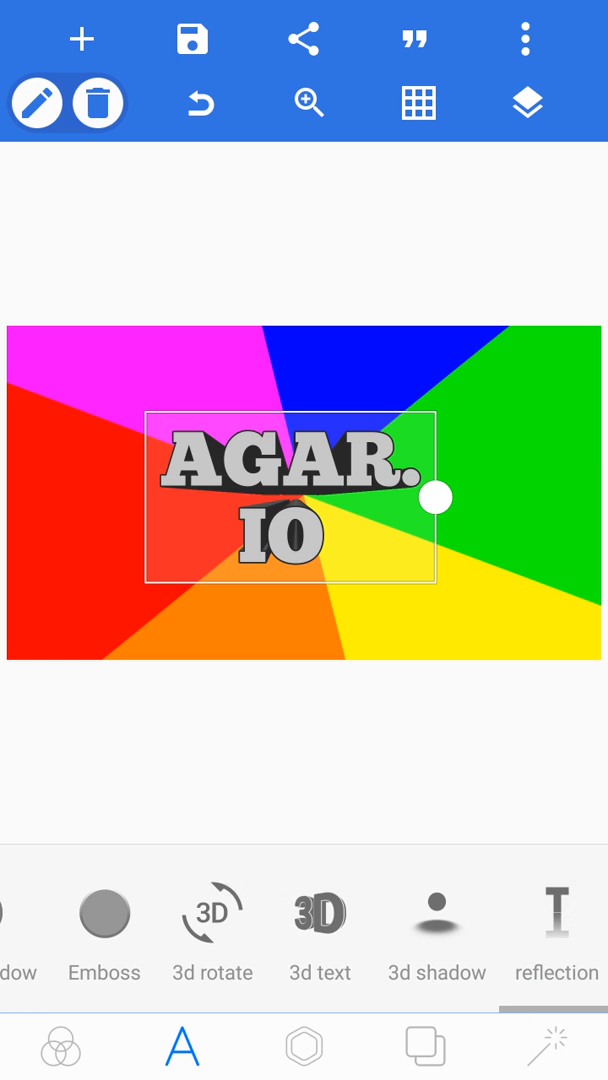
pyautogui.hscroll(-3)
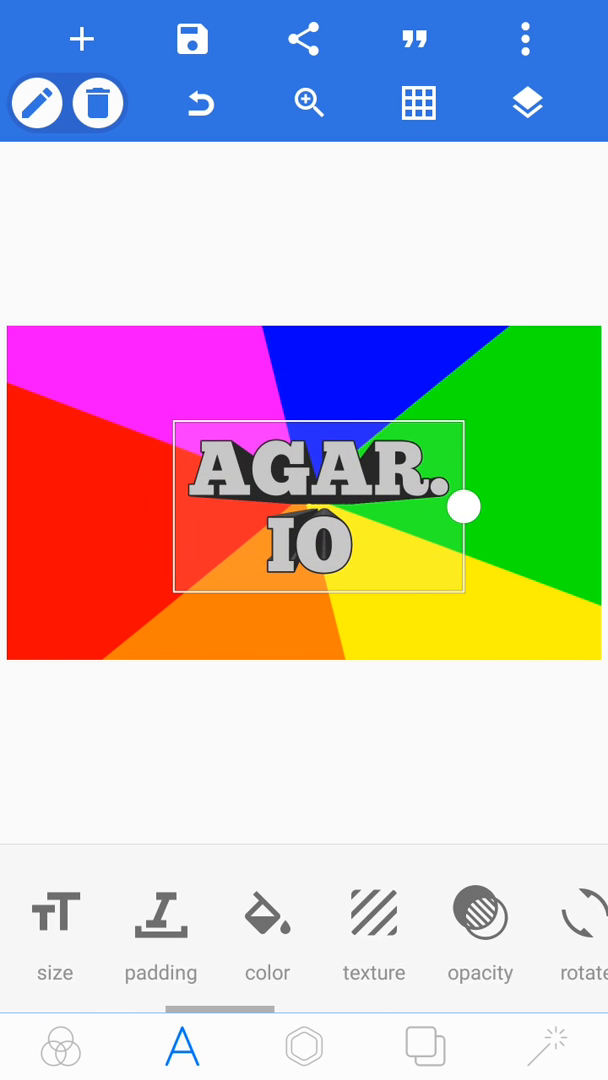
# - Turn on the alignment grid overlay on the canvas
pyautogui.click(418, 103)
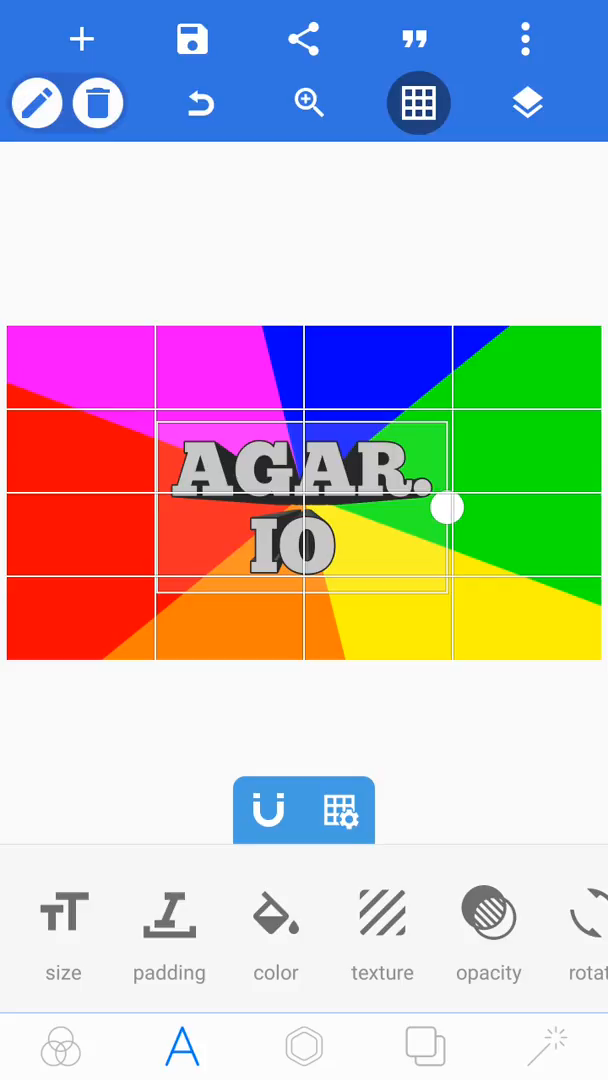
pyautogui.hscroll(-3)
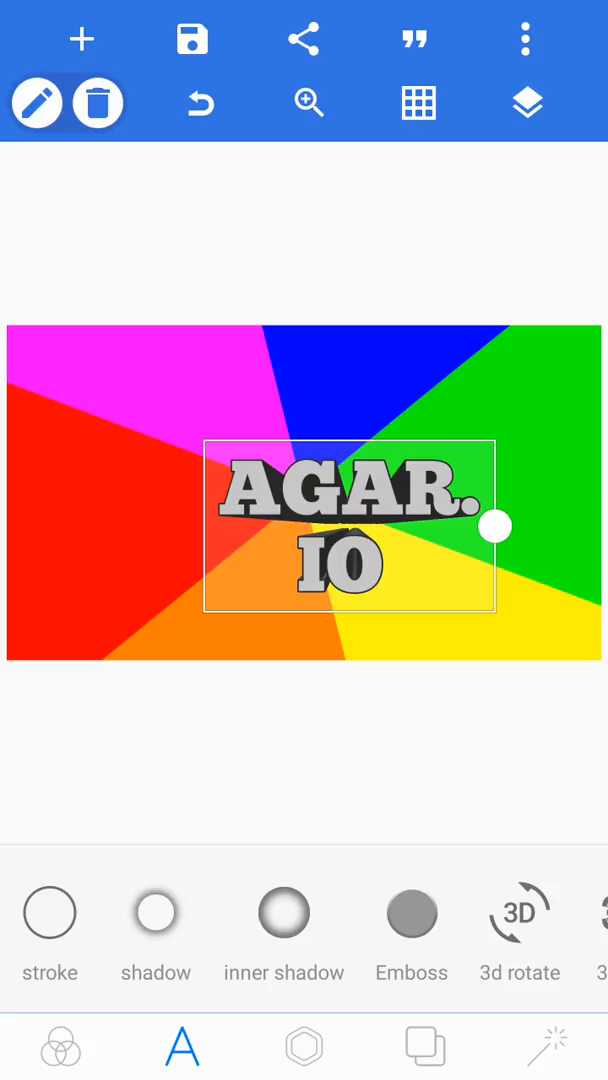
# - Dismiss the saving options and drag the two-line AGAR.IO text left of centre
pyautogui.click(192, 40)
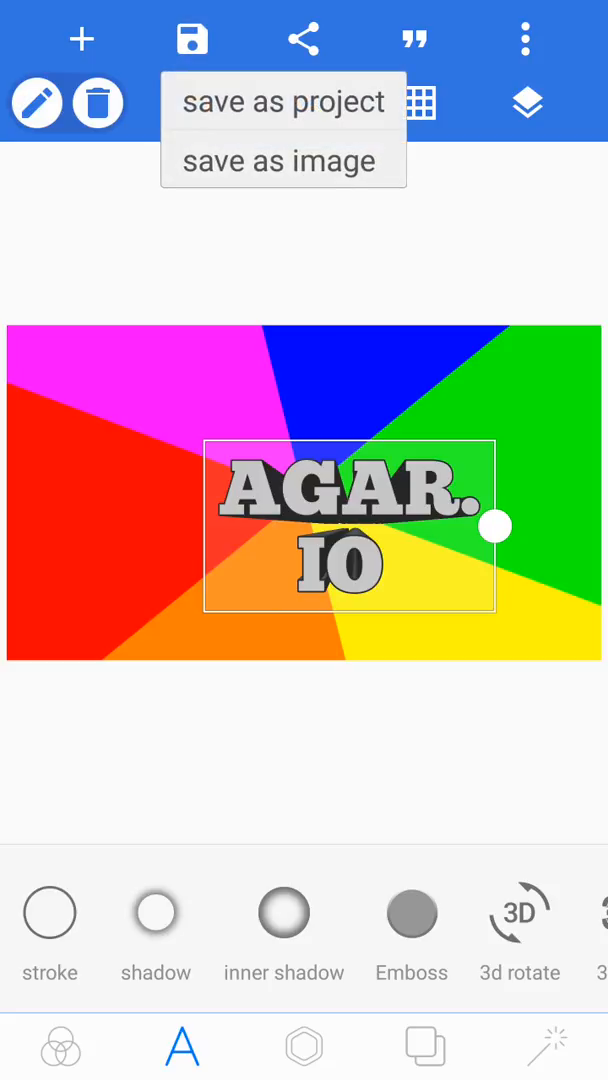
pyautogui.click(284, 101)
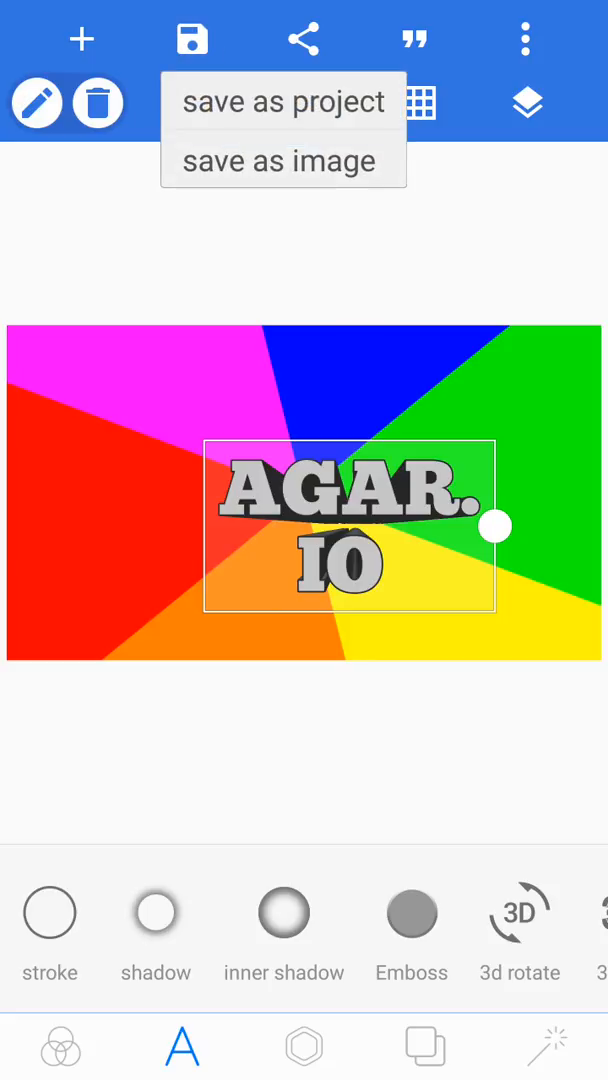
pyautogui.click(283, 101)
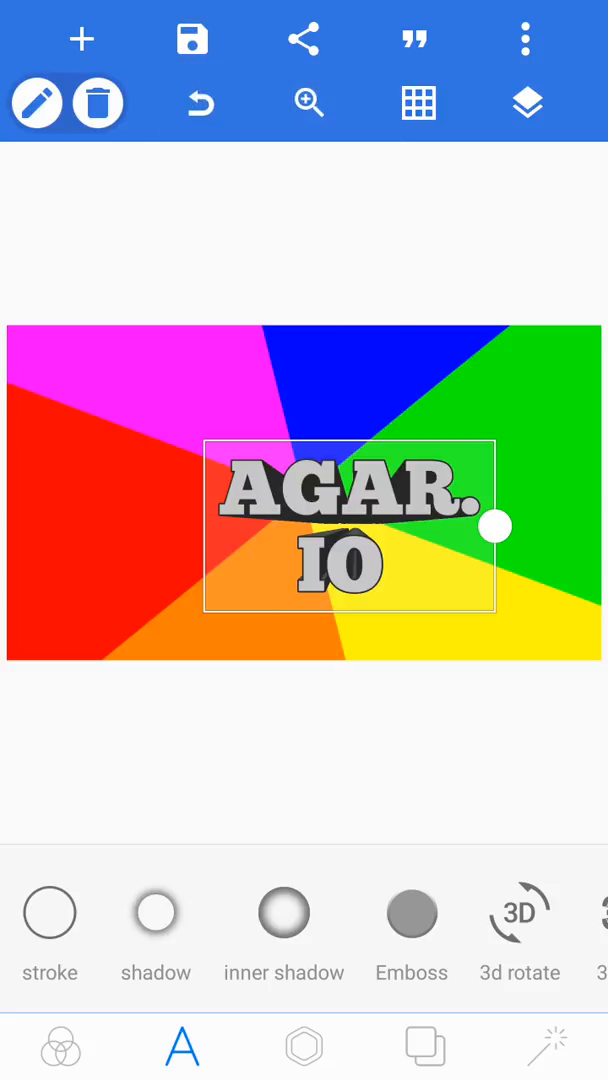
pyautogui.click(81, 39)
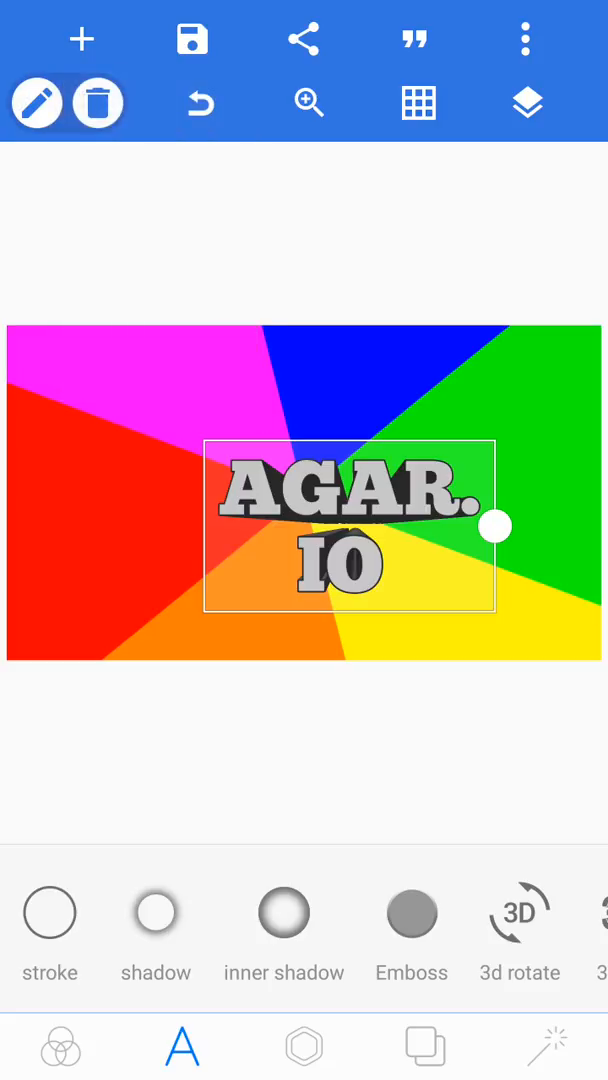
pyautogui.moveTo(497, 527); pyautogui.dragTo(472, 495)
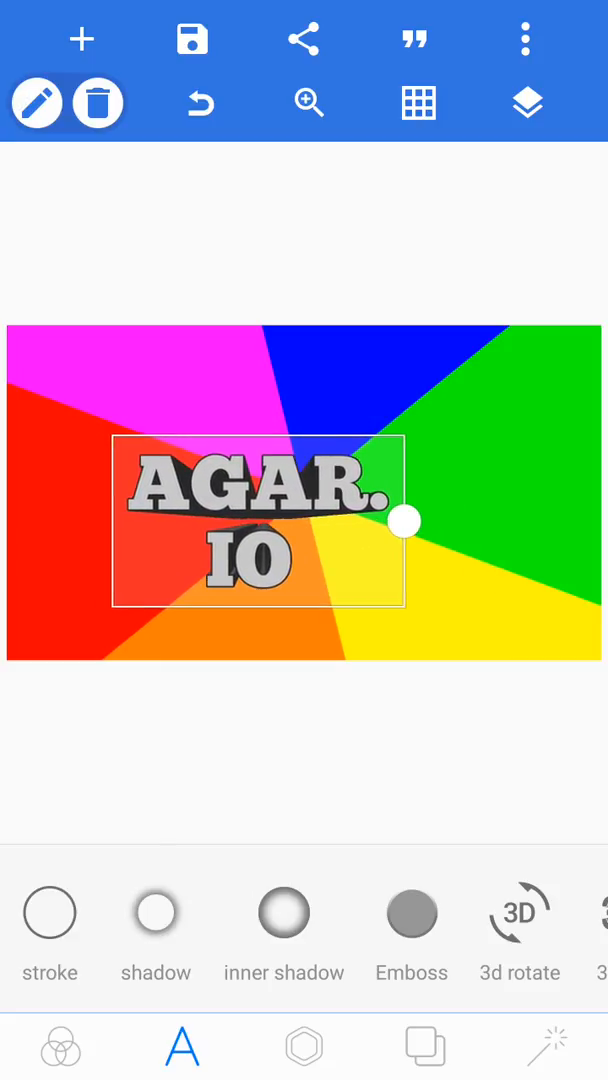
# - Choose save as image to bring up the 1280x720 PNG export dialog
pyautogui.click(191, 39)
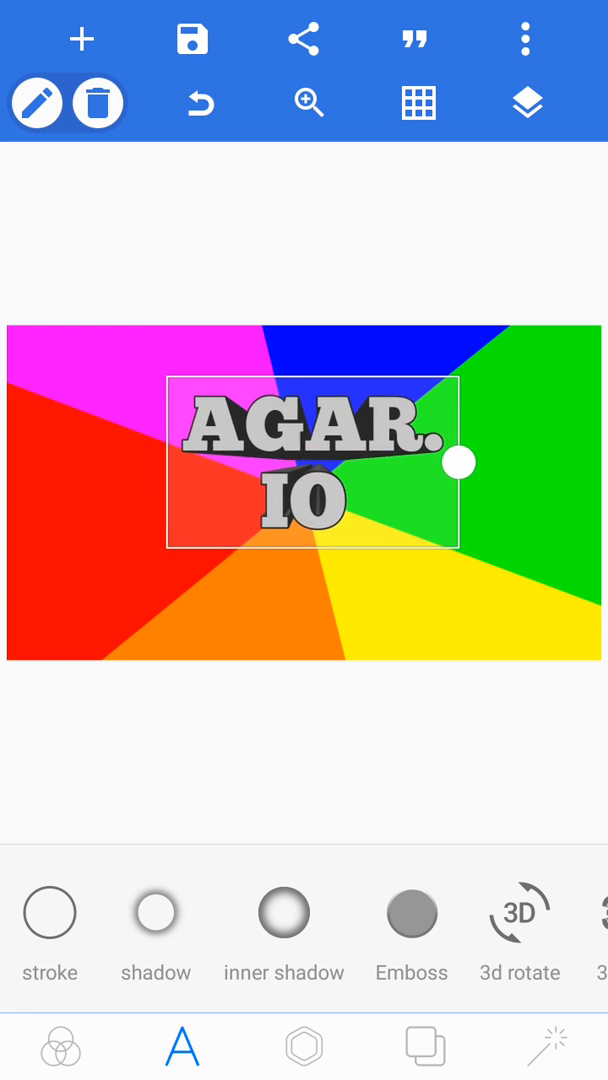
pyautogui.click(191, 39)
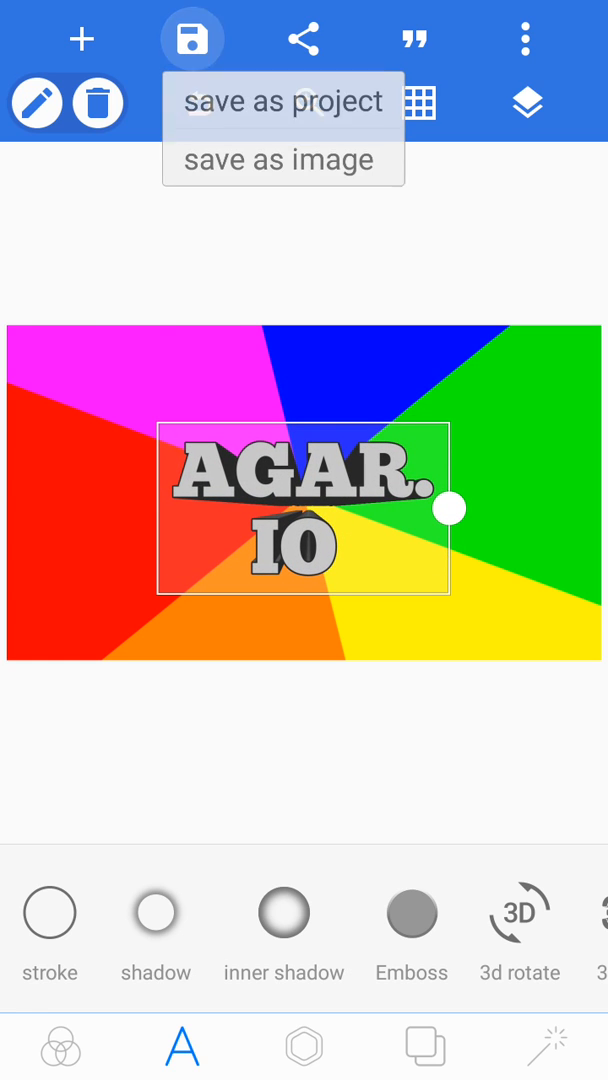
pyautogui.click(277, 159)
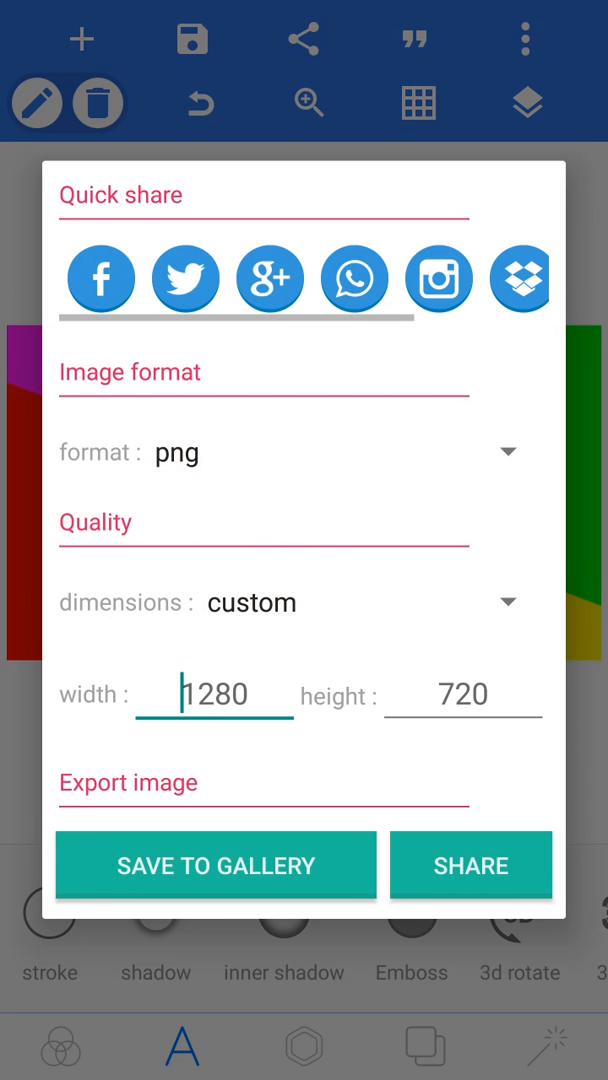